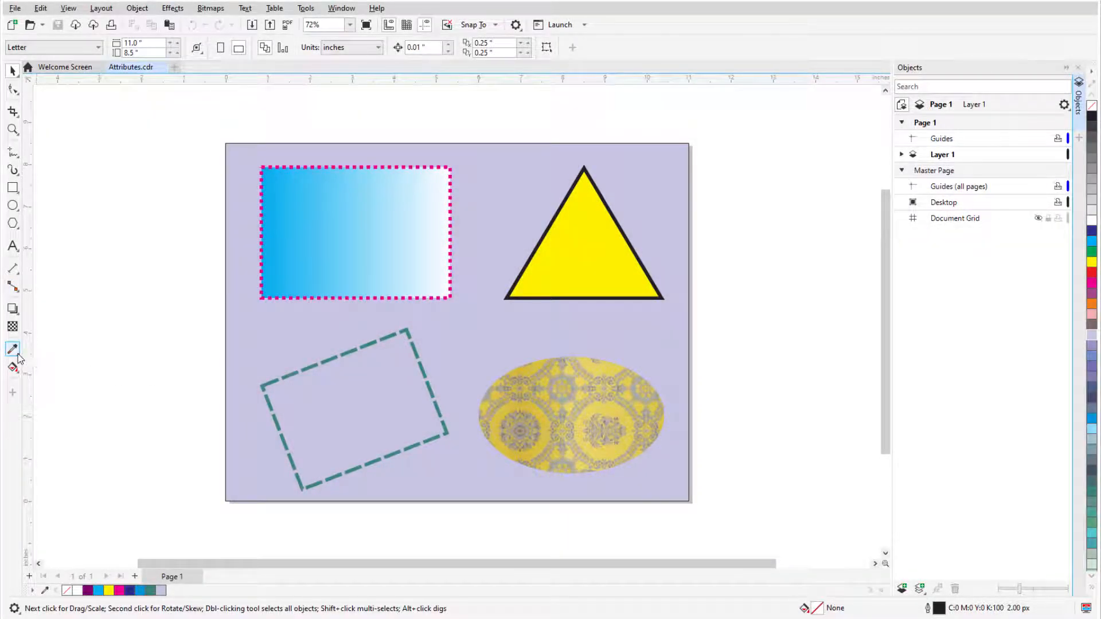
- Choose the Attributes Eyedropper and exclude Text from the properties it copies
{"action": "left_click", "coordinate": [12, 350]}
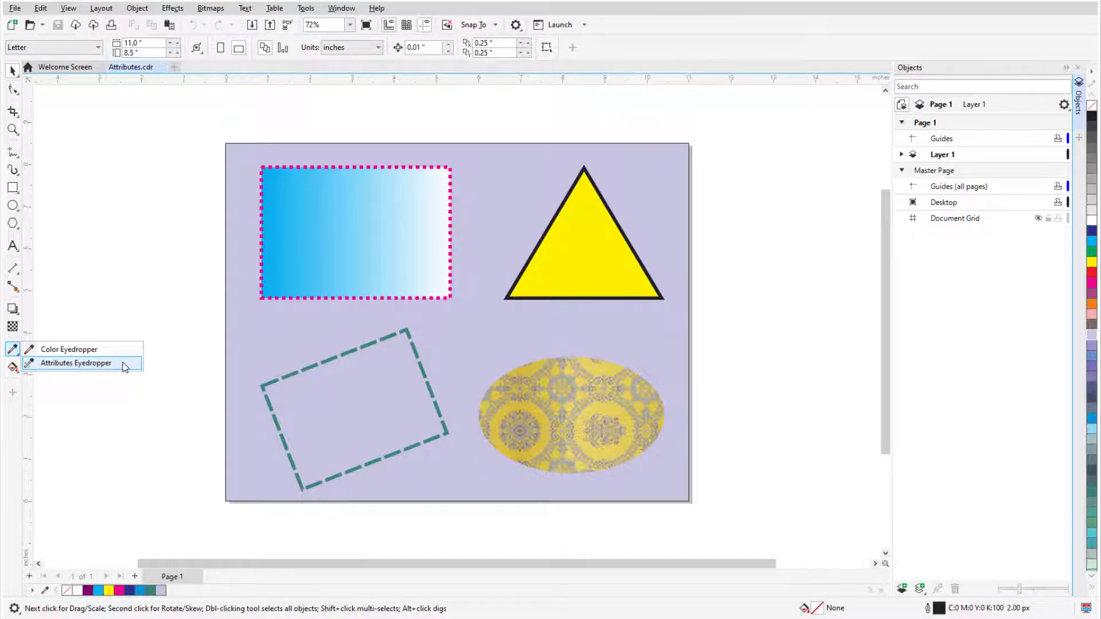
{"action": "left_click", "coordinate": [75, 363]}
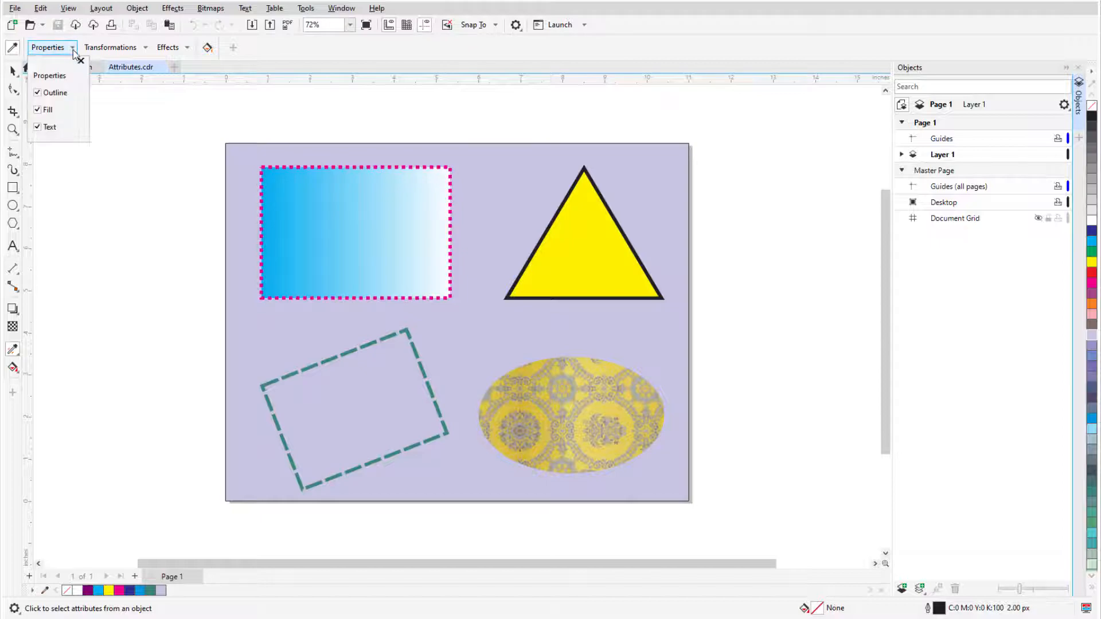
{"action": "left_click", "coordinate": [37, 127]}
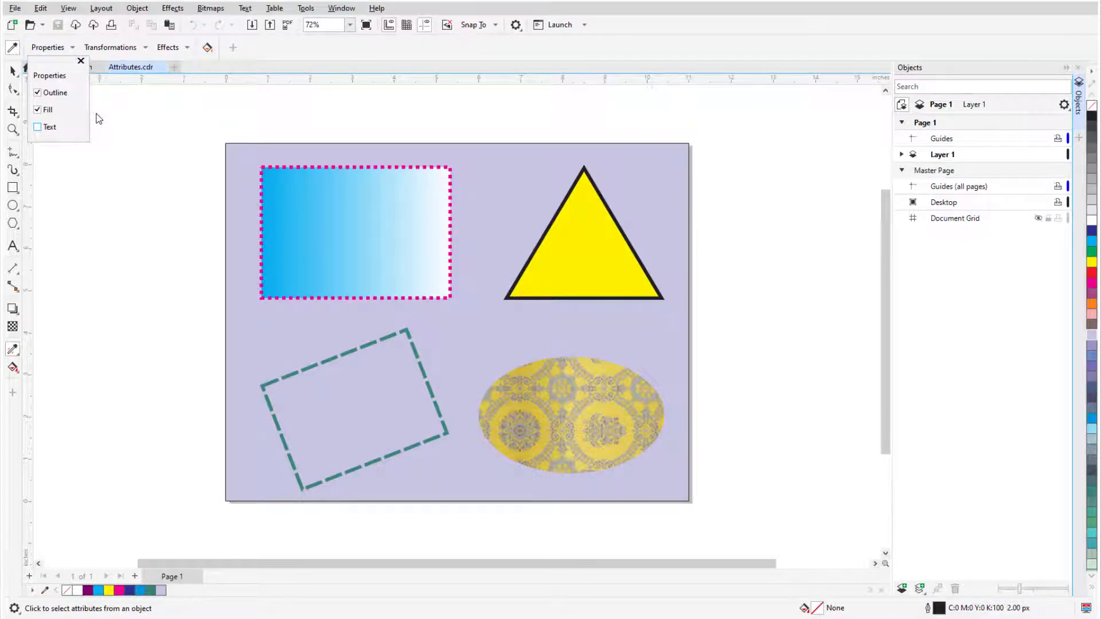
{"action": "left_click", "coordinate": [81, 61]}
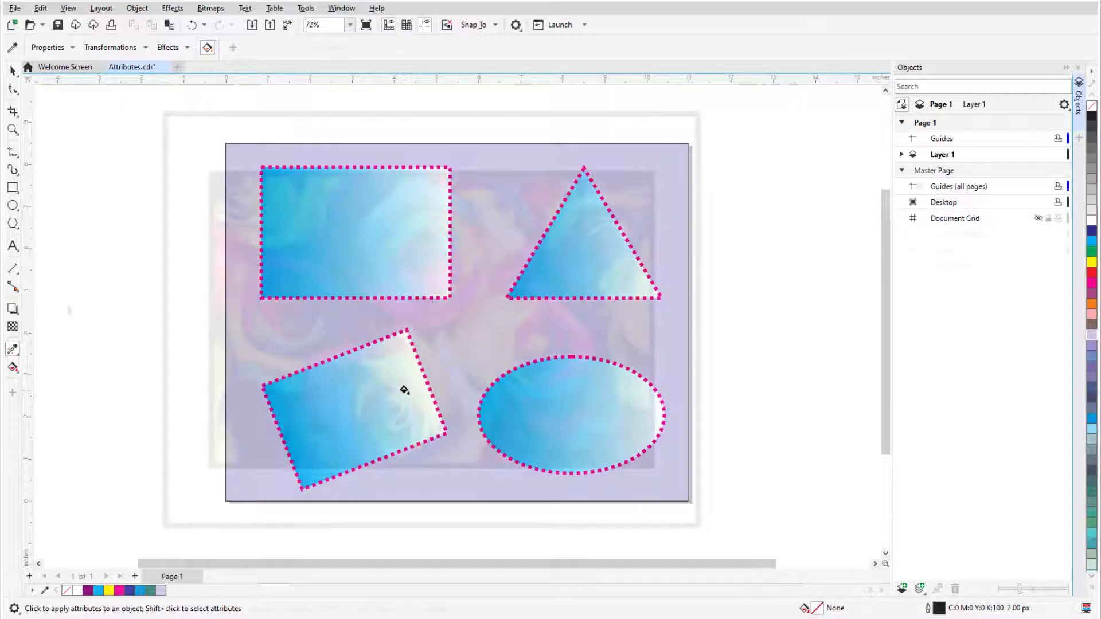
- Close Attributes.cdr and open Roses.cdr with the framed rose photo
{"action": "left_click", "coordinate": [129, 67]}
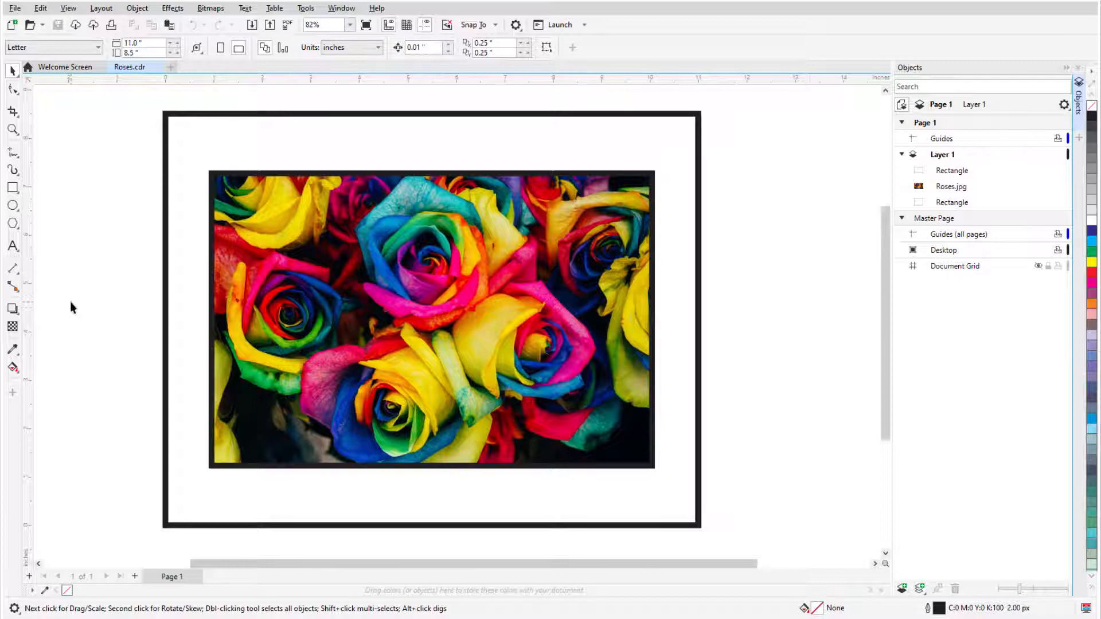
{"action": "mouse_move", "coordinate": [13, 351]}
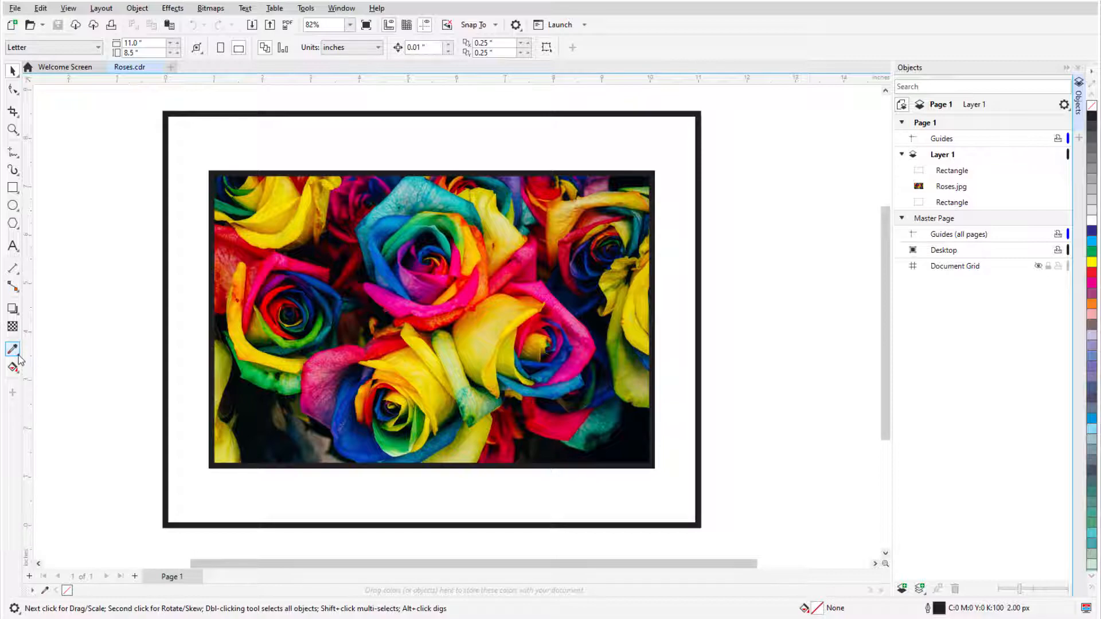
- Select the Color Eyedropper from the eyedropper flyout
{"action": "left_click", "coordinate": [13, 350]}
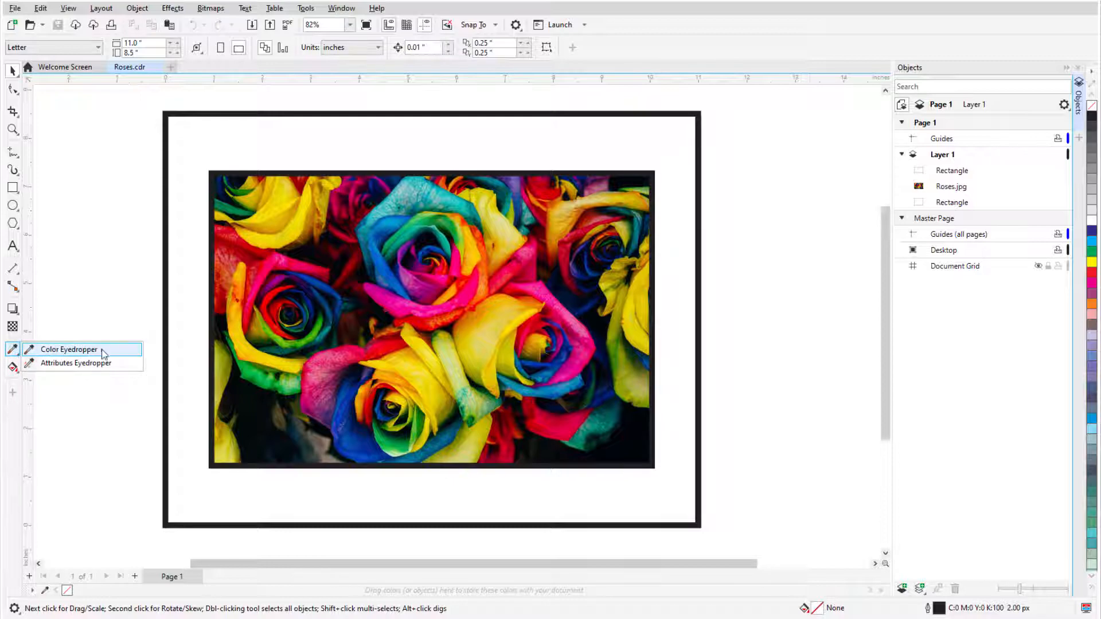
{"action": "left_click", "coordinate": [68, 349]}
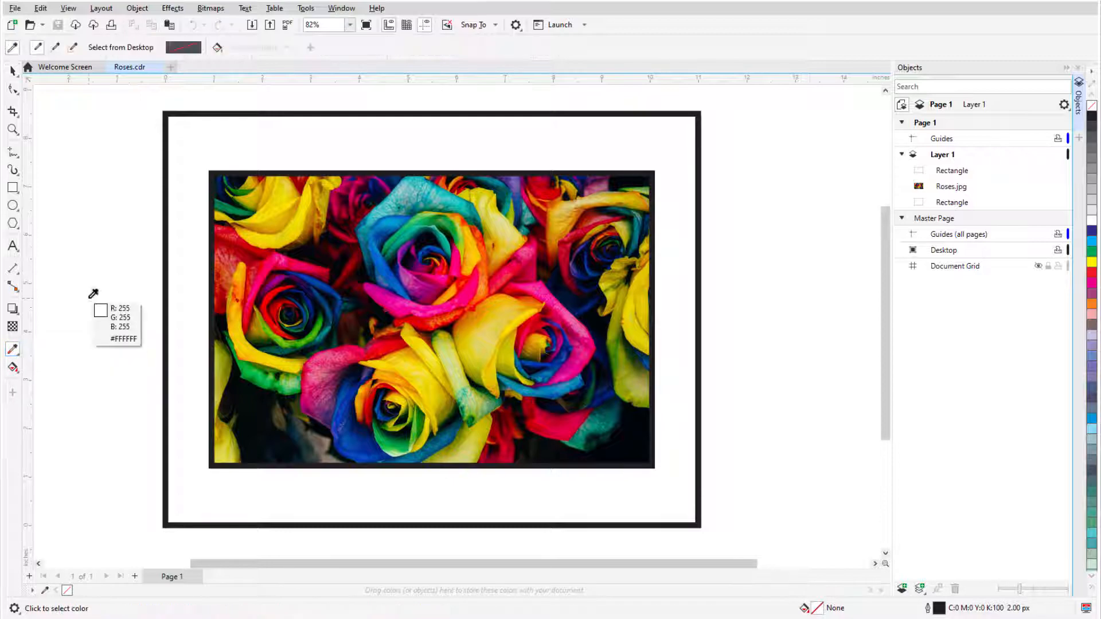
{"action": "mouse_move", "coordinate": [248, 273]}
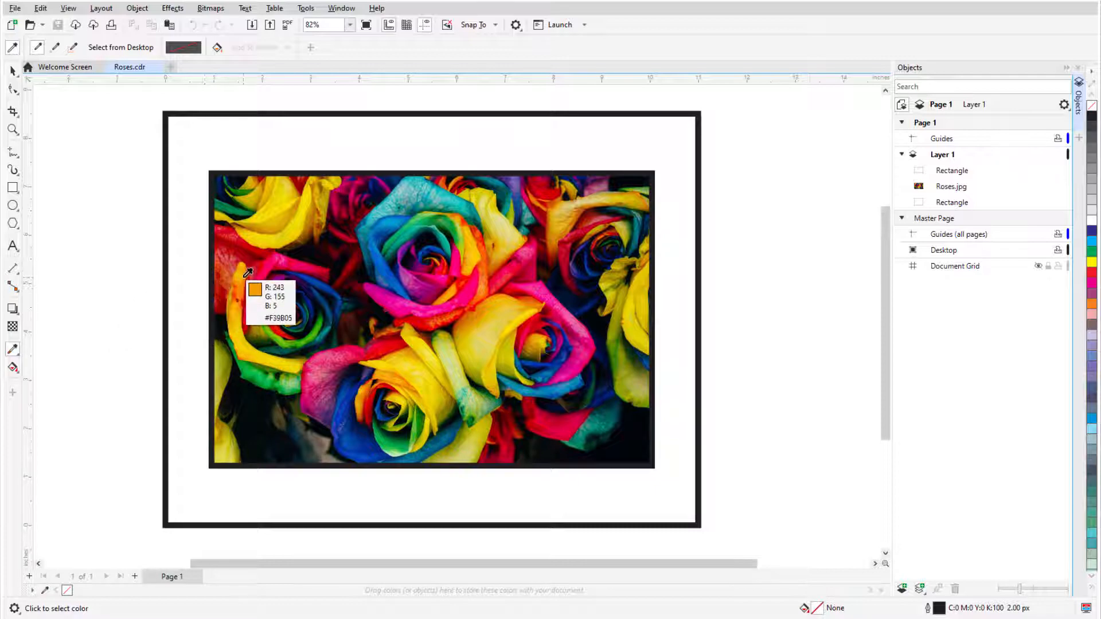
{"action": "mouse_move", "coordinate": [471, 246]}
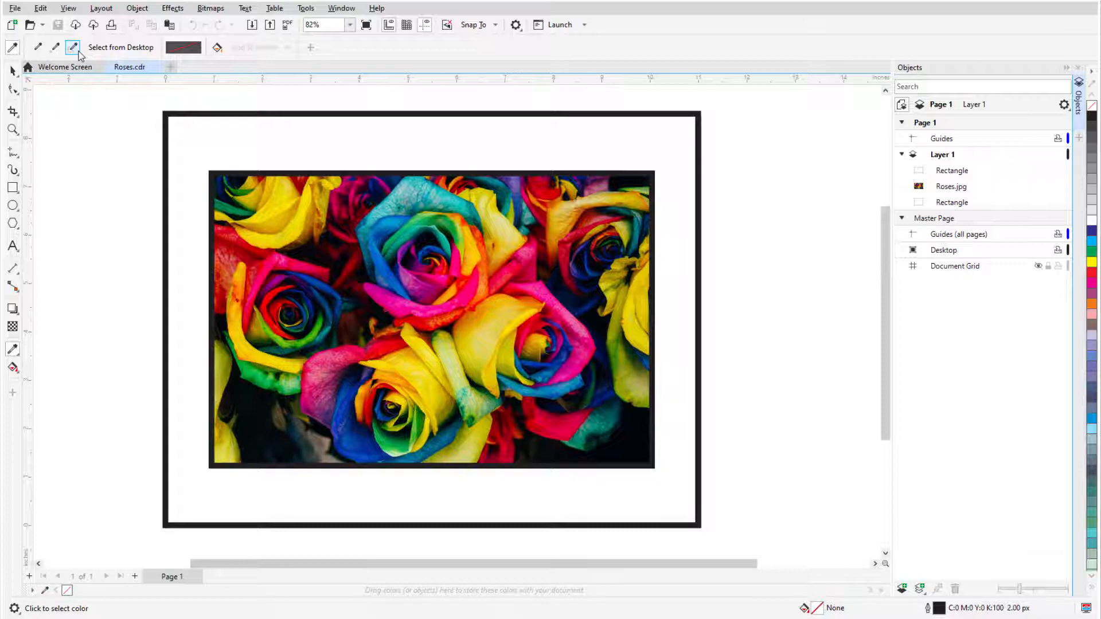
{"action": "mouse_move", "coordinate": [298, 225]}
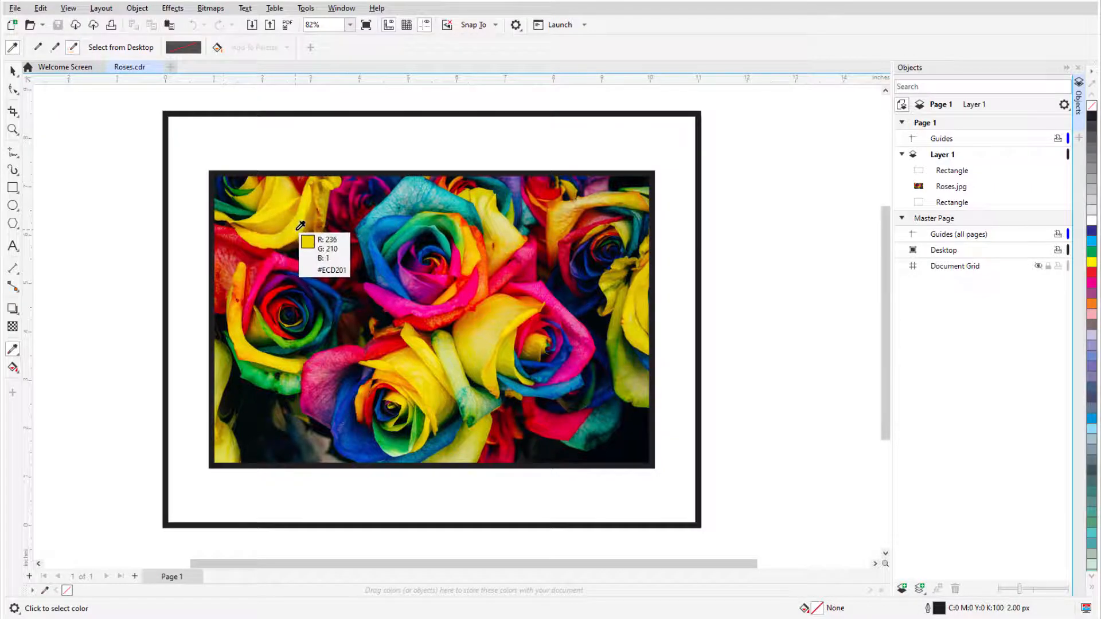
- Sample a bright yellow from a rose petal with the Color Eyedropper
{"action": "left_click", "coordinate": [300, 226]}
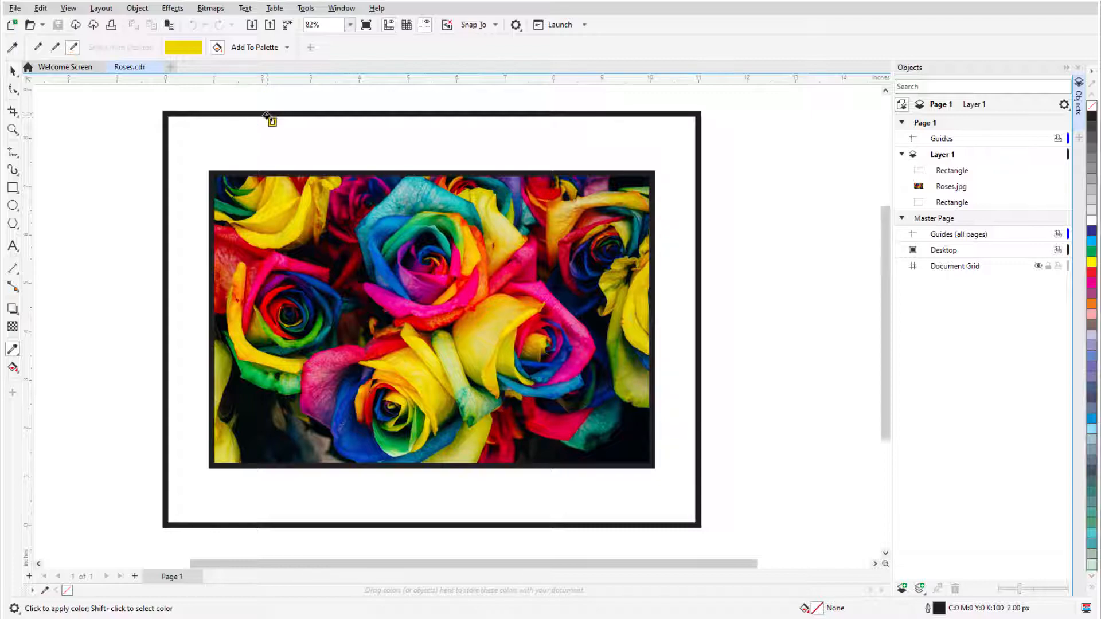
{"action": "mouse_move", "coordinate": [270, 134]}
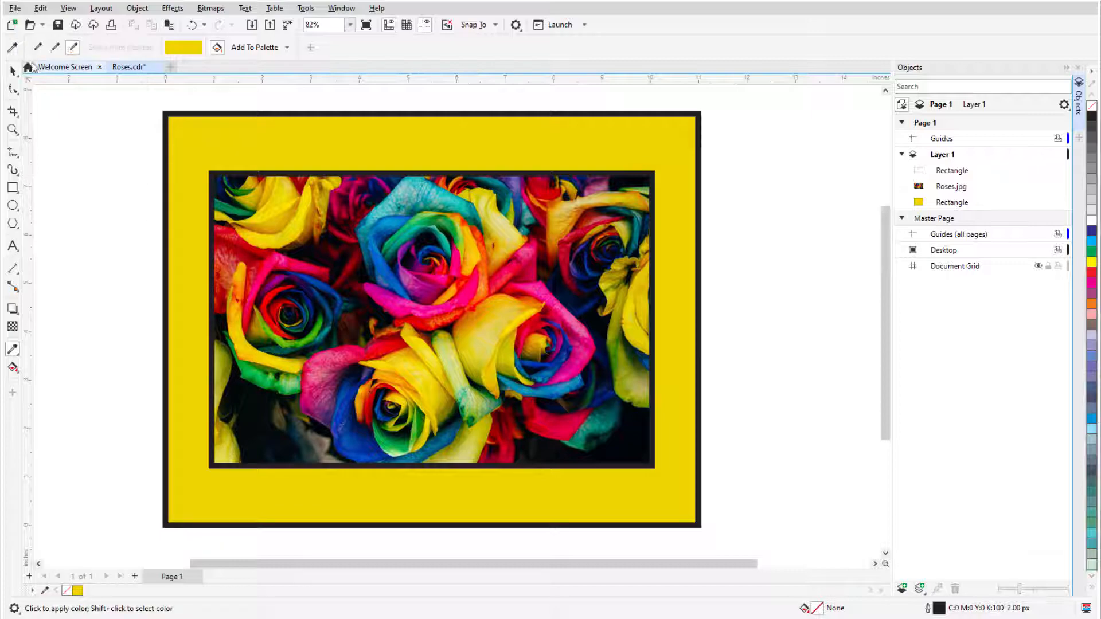
- Sample a pink from a rose petal and add it to the document palette
{"action": "left_click", "coordinate": [13, 47]}
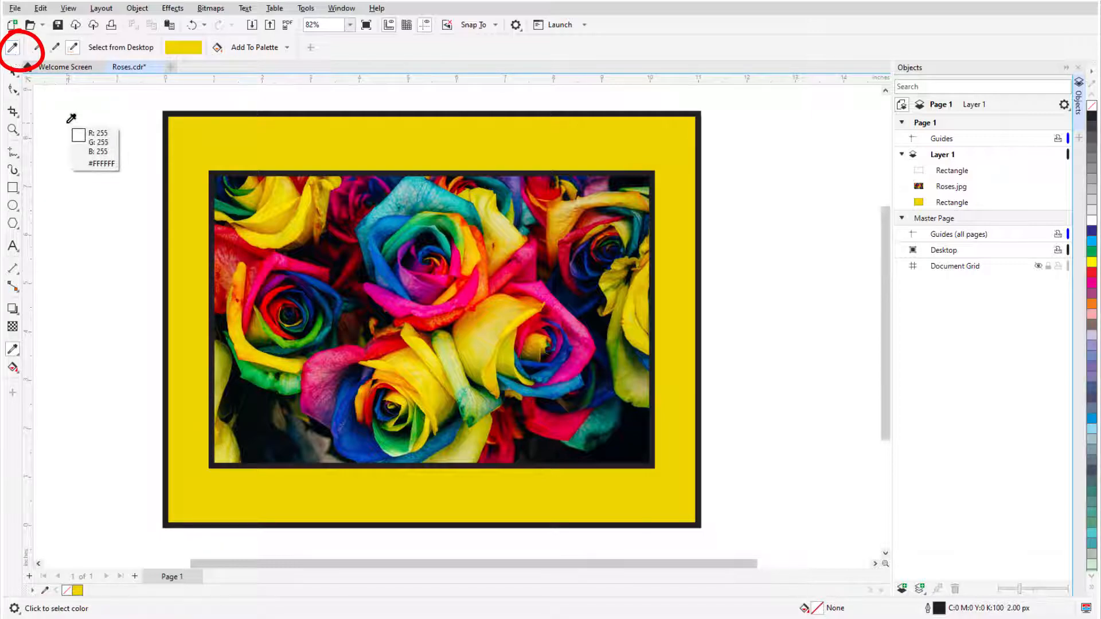
{"action": "mouse_move", "coordinate": [406, 298]}
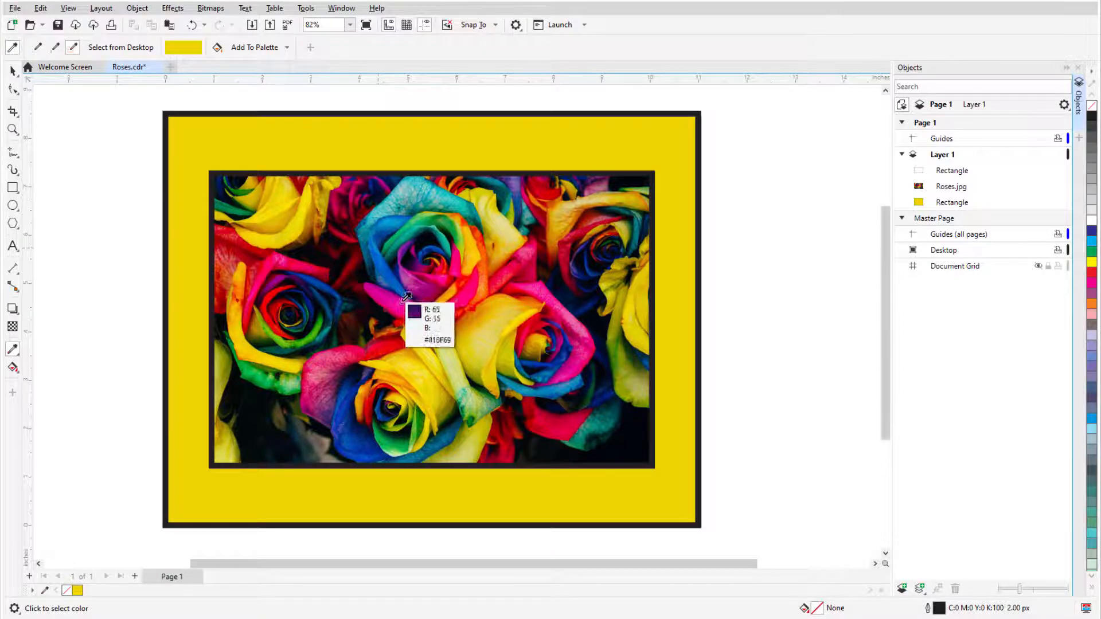
{"action": "left_click", "coordinate": [406, 304]}
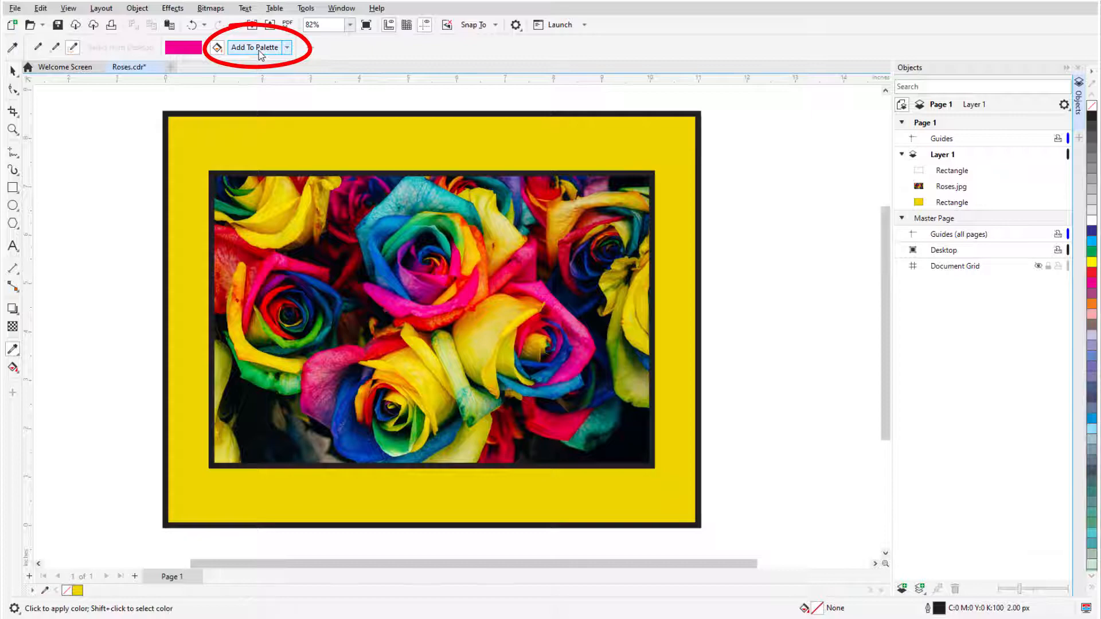
{"action": "left_click", "coordinate": [255, 47]}
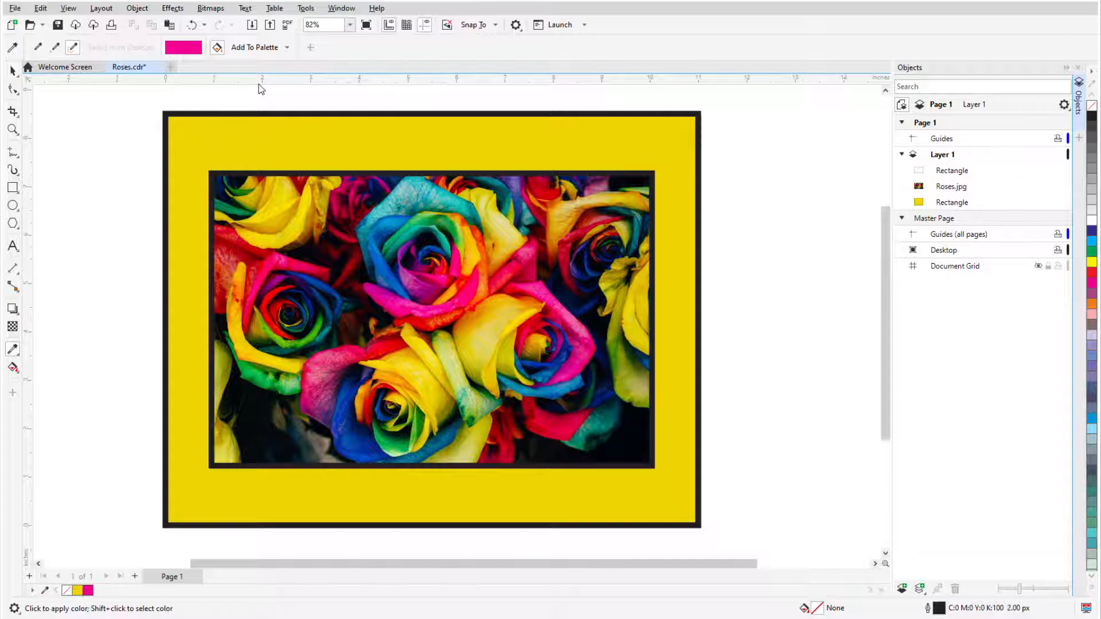
{"action": "left_click", "coordinate": [287, 47]}
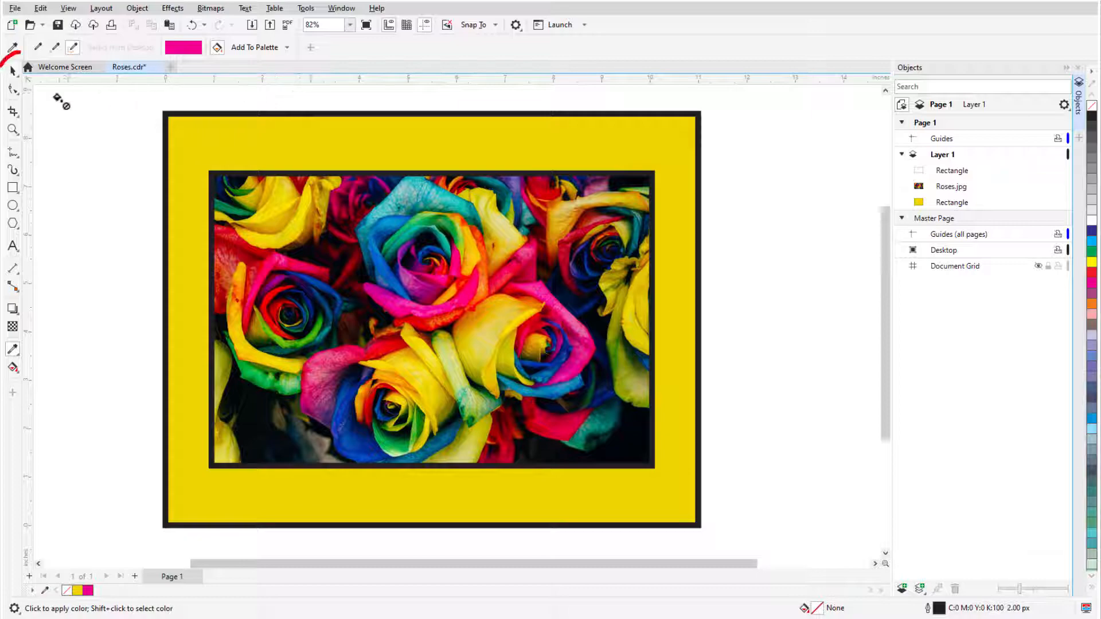
- Switch back to the Pick tool for ordinary object selection
{"action": "left_click", "coordinate": [13, 72]}
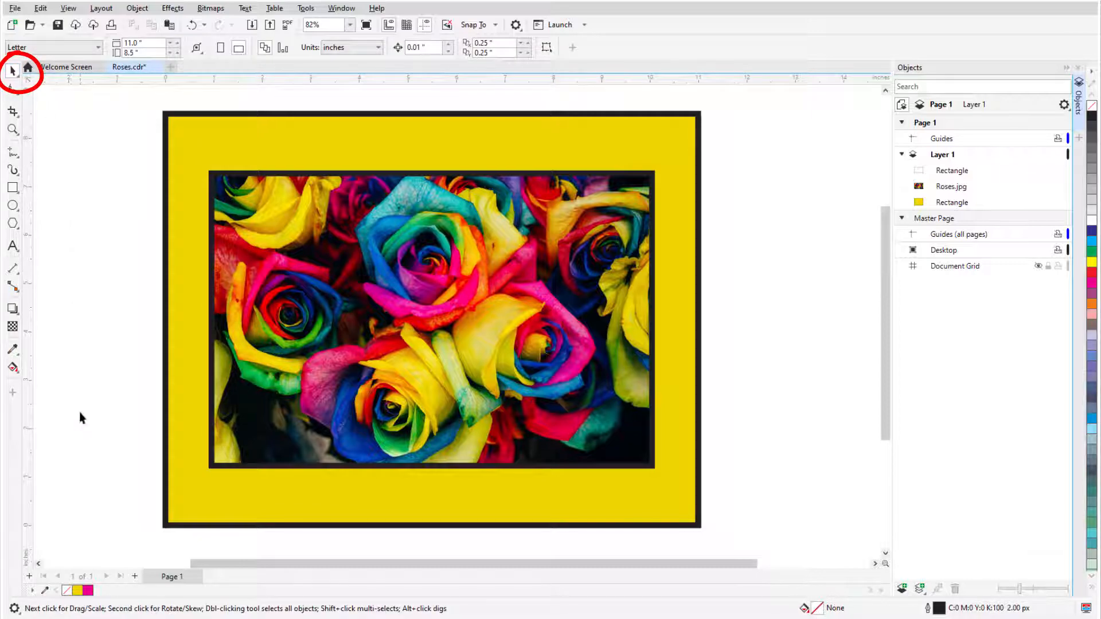
{"action": "mouse_move", "coordinate": [383, 274]}
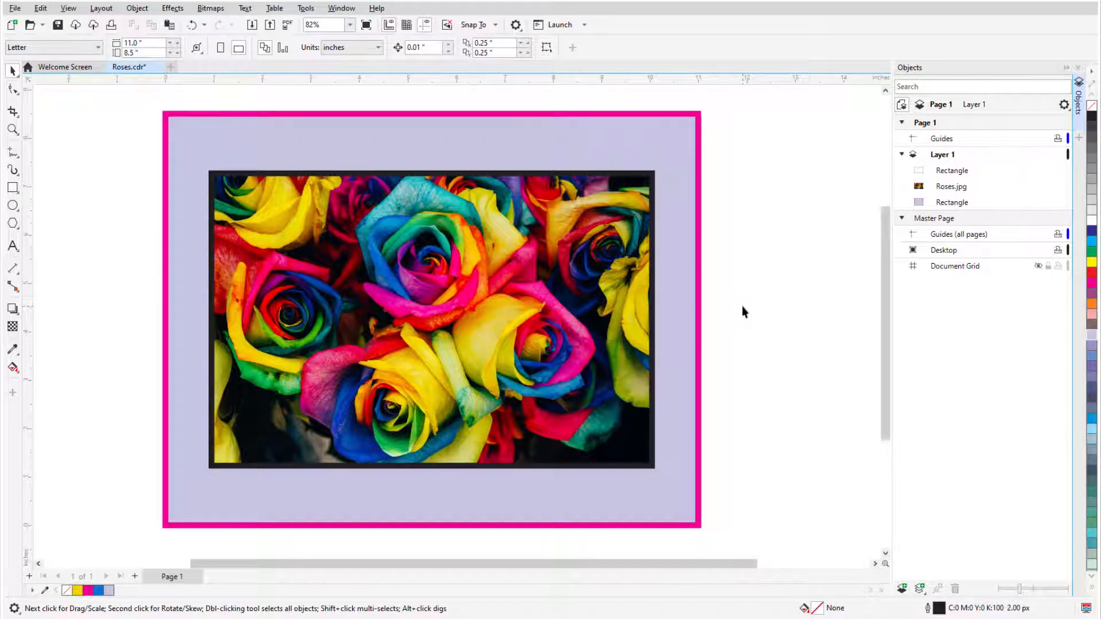
{"action": "mouse_move", "coordinate": [80, 326]}
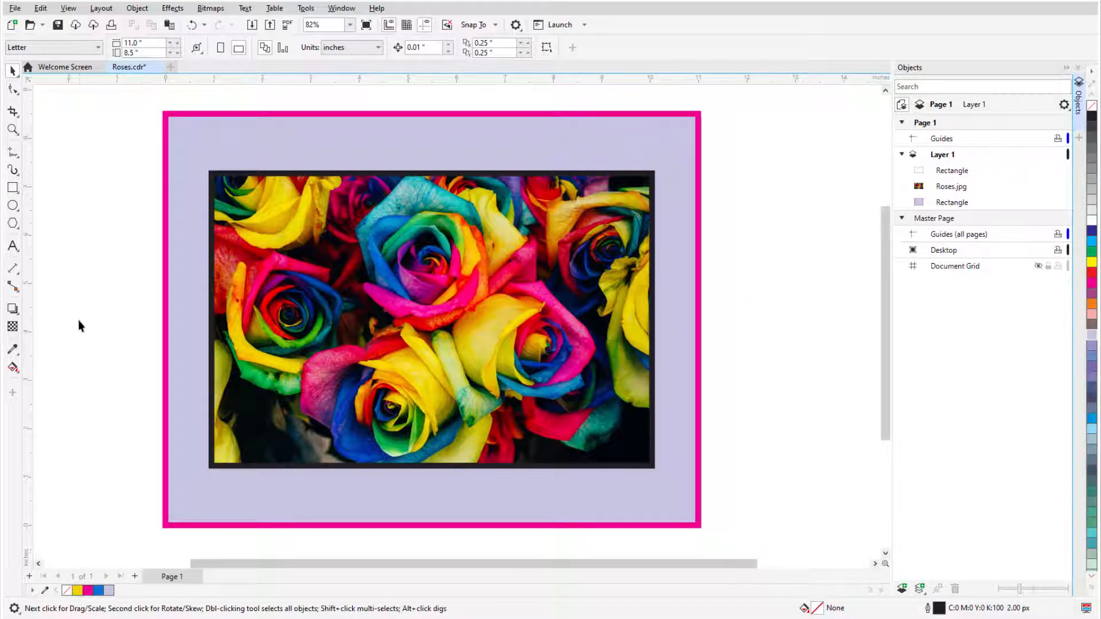
- Sample red from the watercolour paint palette, then open the event-planner card document
{"action": "left_click", "coordinate": [13, 349]}
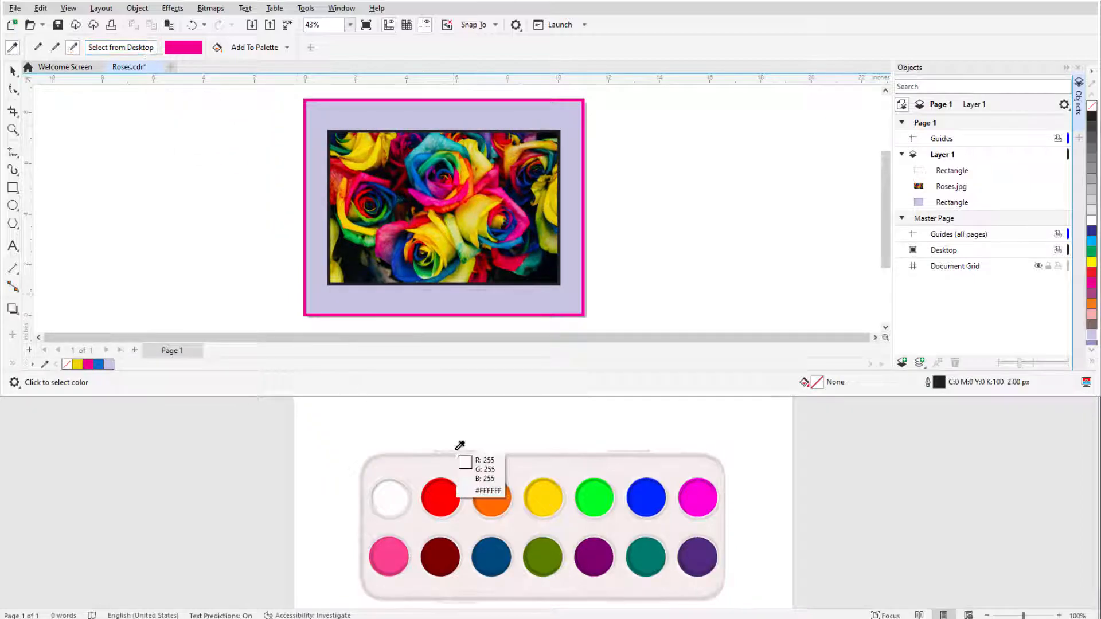
{"action": "left_click", "coordinate": [440, 497]}
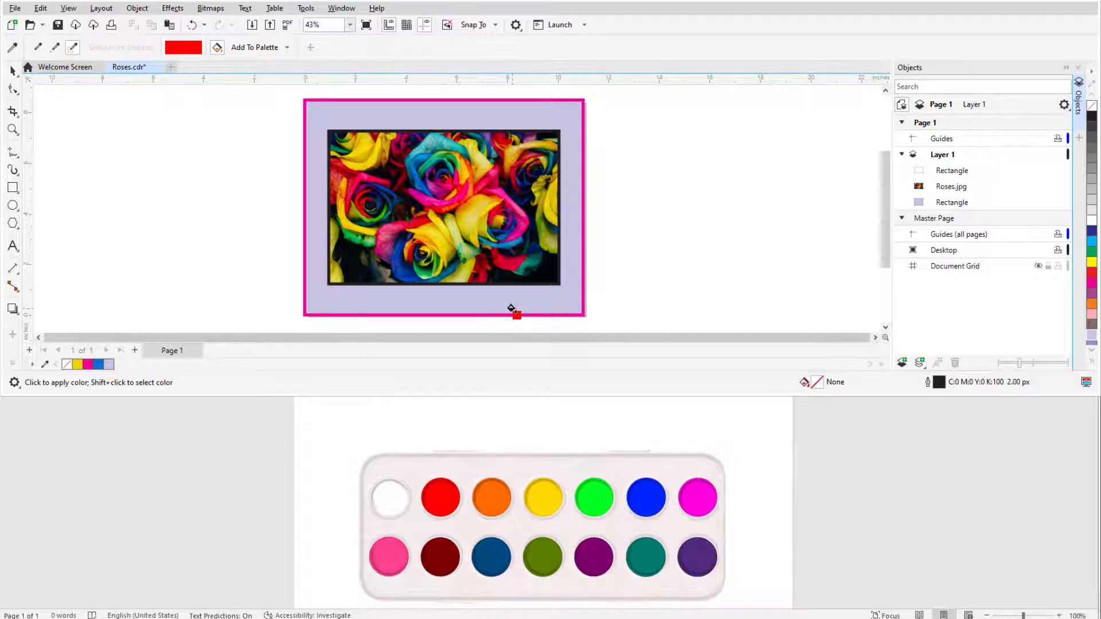
{"action": "mouse_move", "coordinate": [622, 264]}
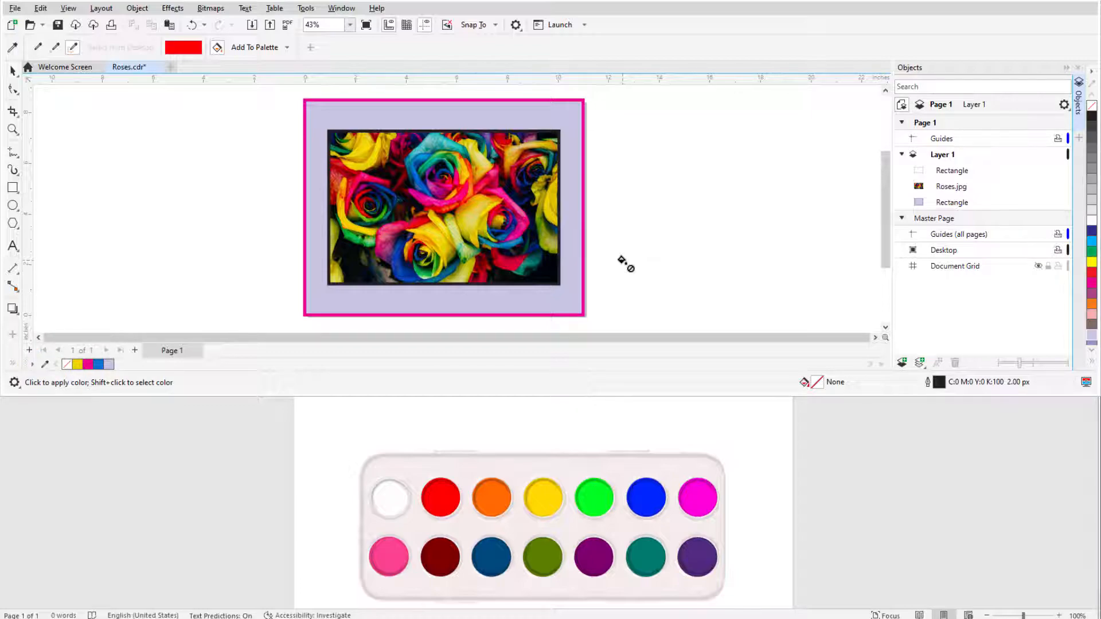
{"action": "left_click", "coordinate": [132, 67]}
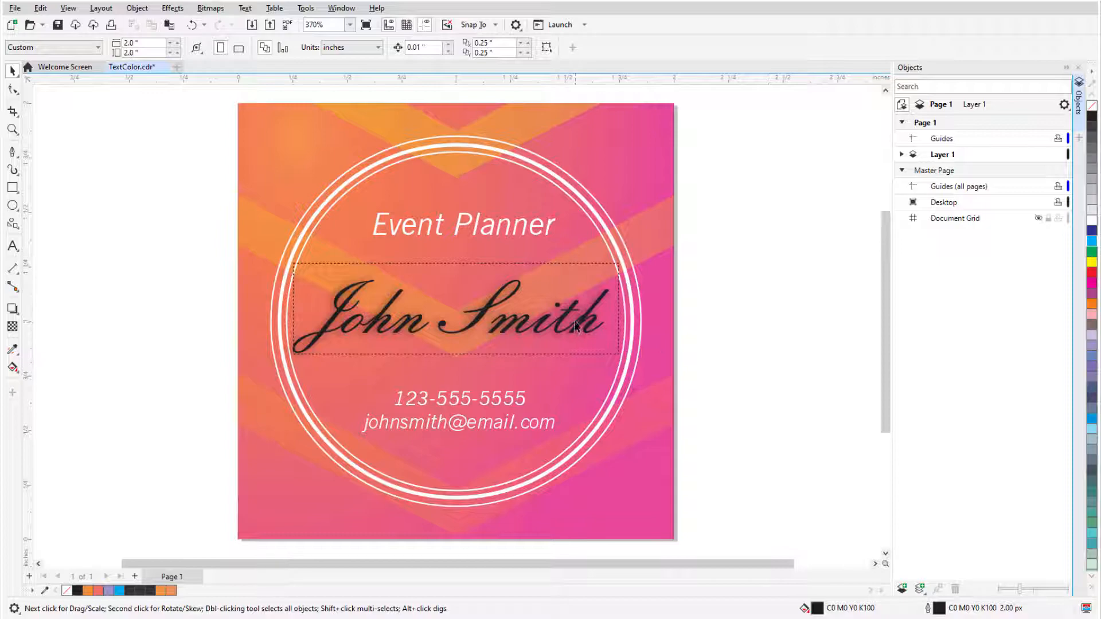
- Give the John Smith text an orange fill via Properties, then switch to Attributes.cdr
{"action": "right_click", "coordinate": [573, 322]}
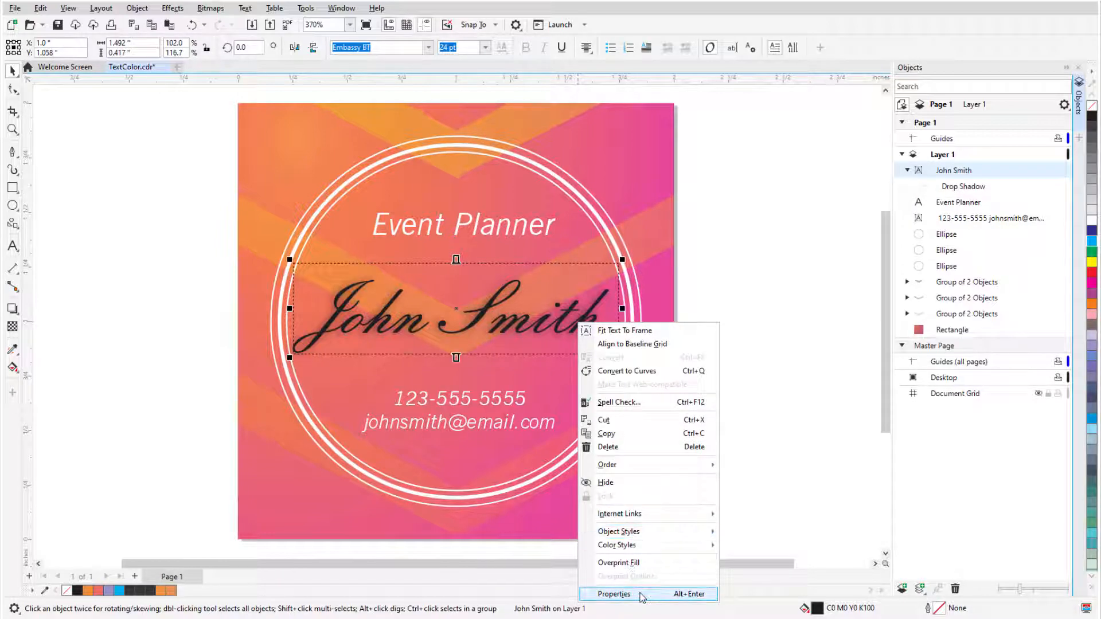
{"action": "left_click", "coordinate": [613, 594]}
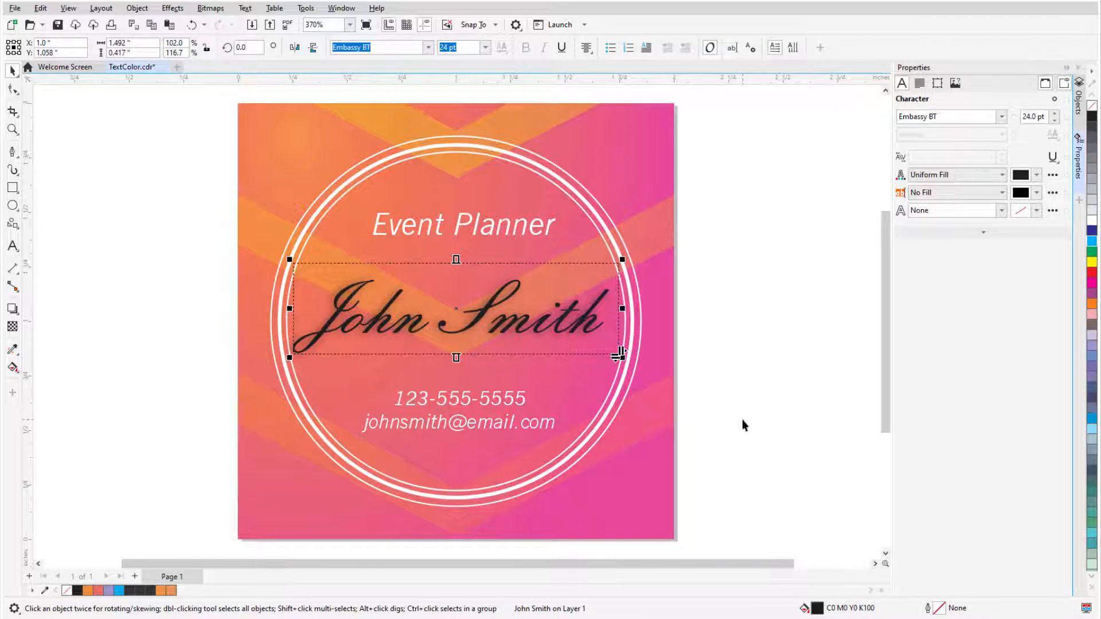
{"action": "left_click", "coordinate": [1036, 174]}
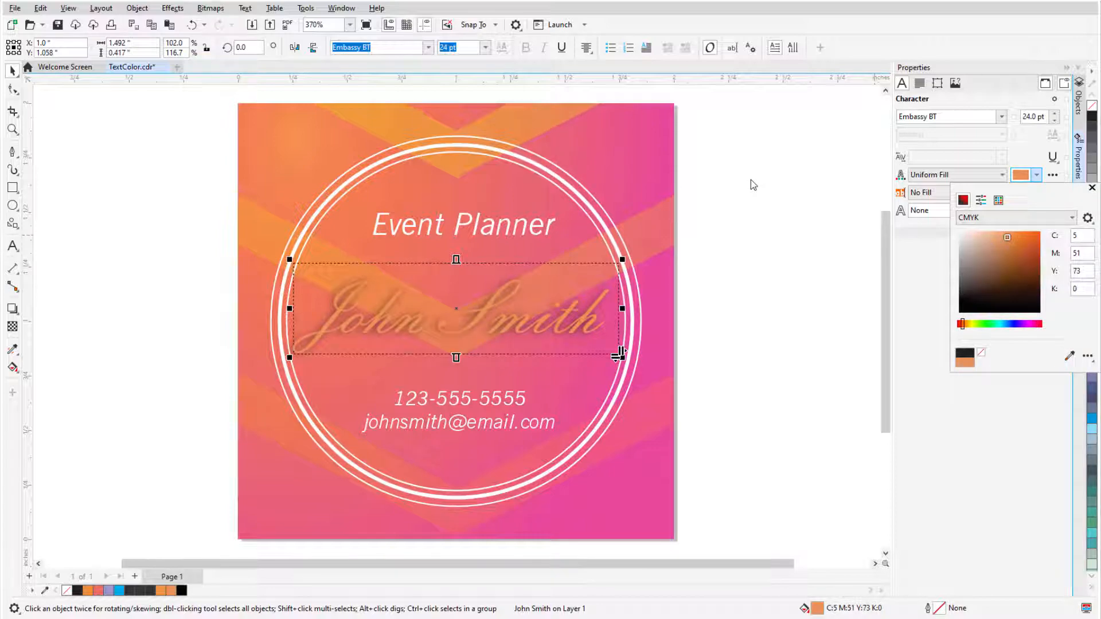
{"action": "left_click", "coordinate": [131, 67]}
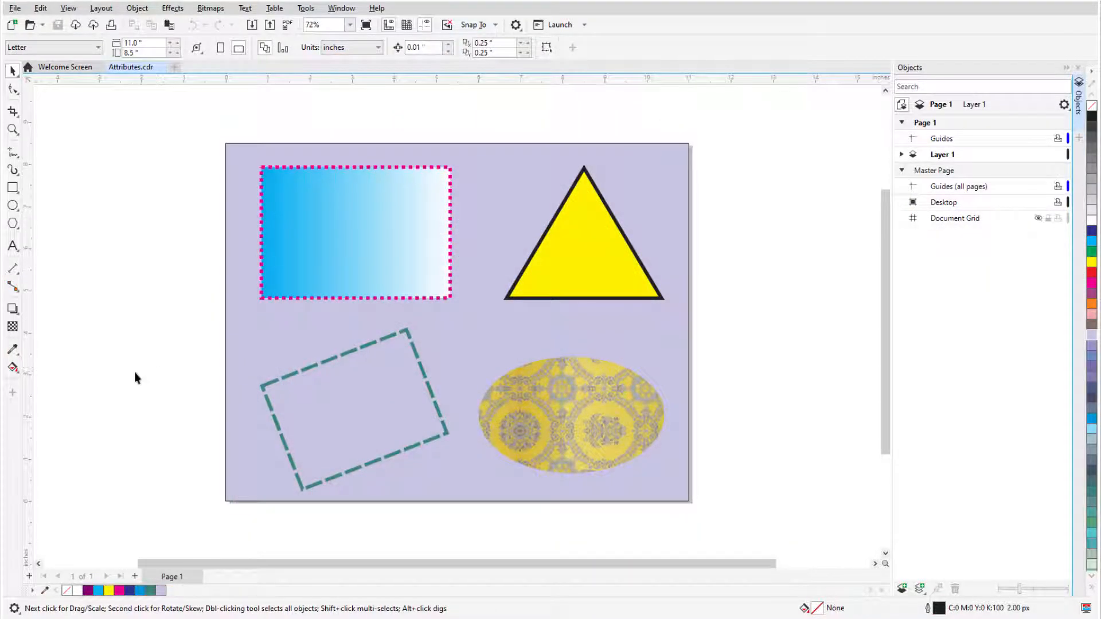
- Choose the Attributes Eyedropper, tick Fill among copied properties, and open Text.cdr
{"action": "left_click", "coordinate": [12, 350]}
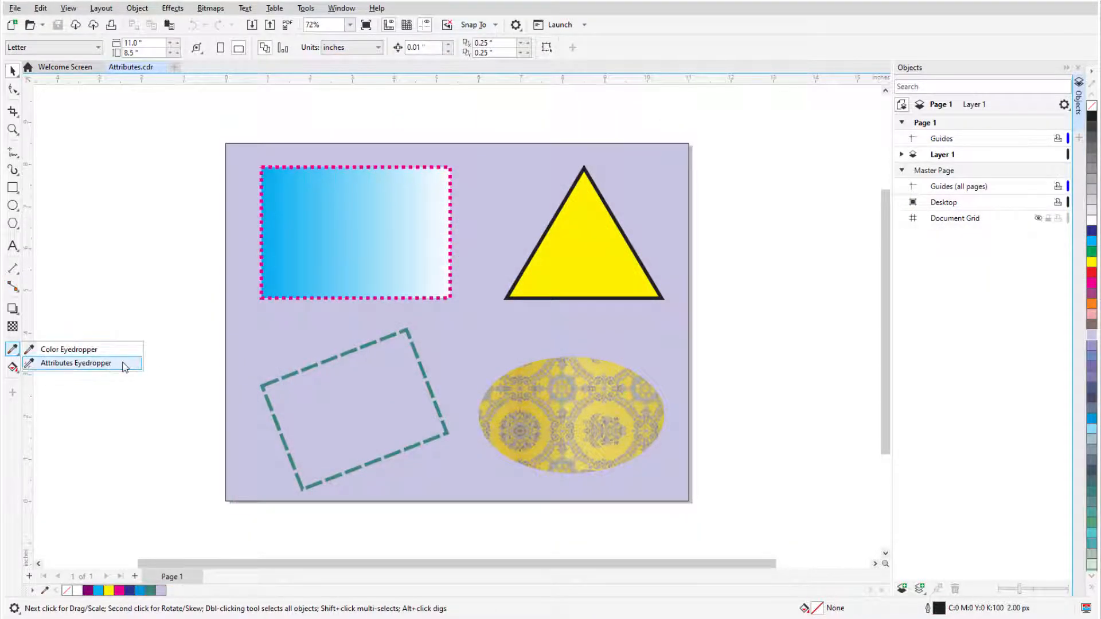
{"action": "left_click", "coordinate": [76, 363]}
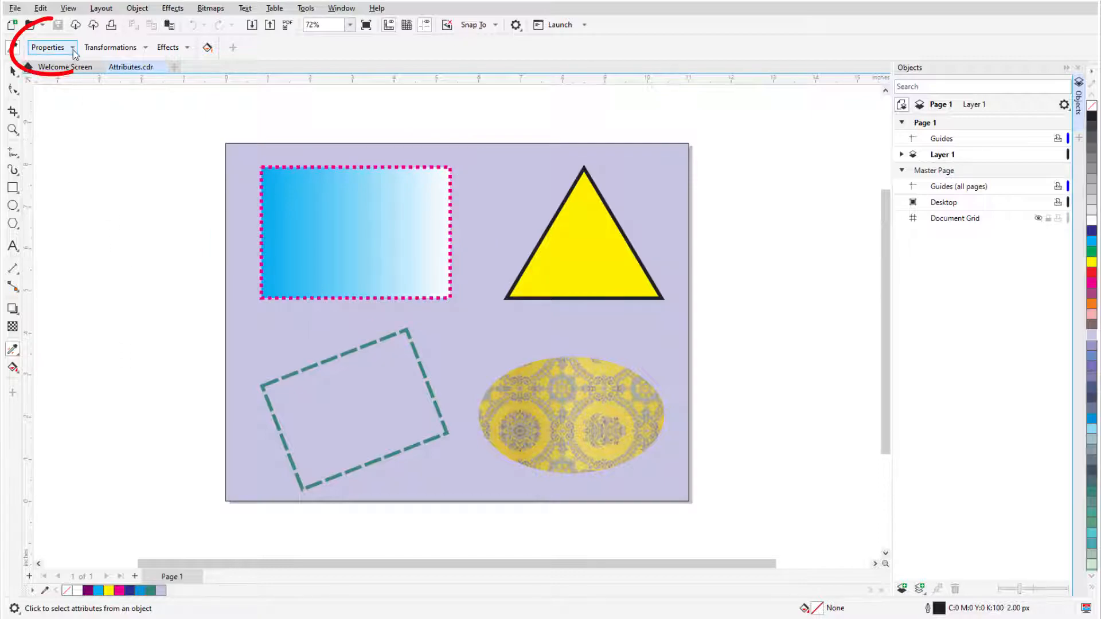
{"action": "left_click", "coordinate": [48, 47]}
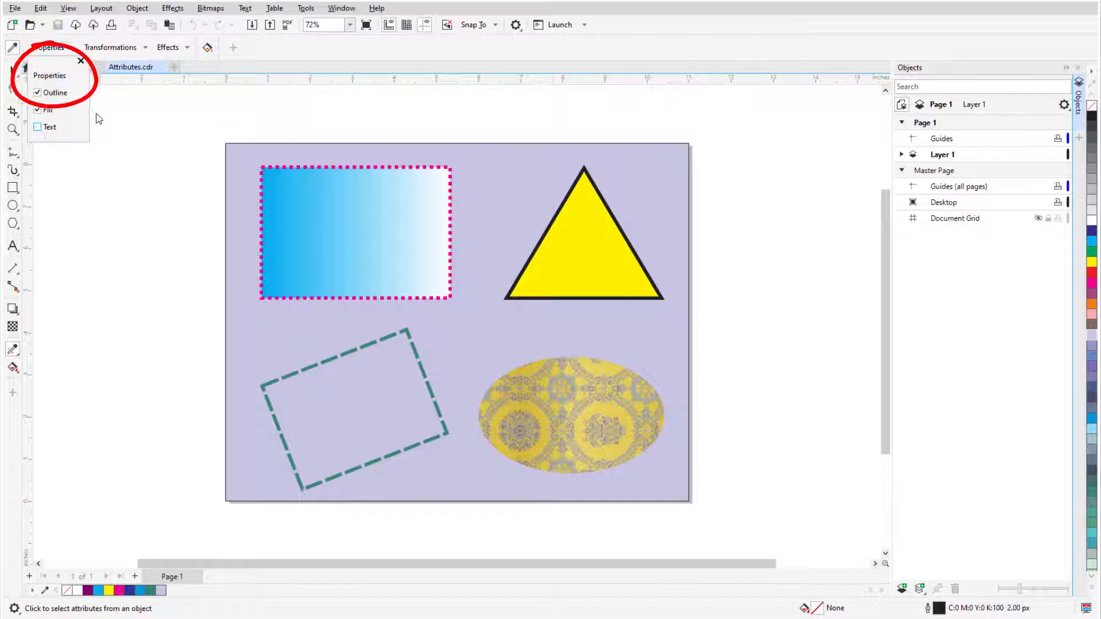
{"action": "left_click", "coordinate": [38, 109]}
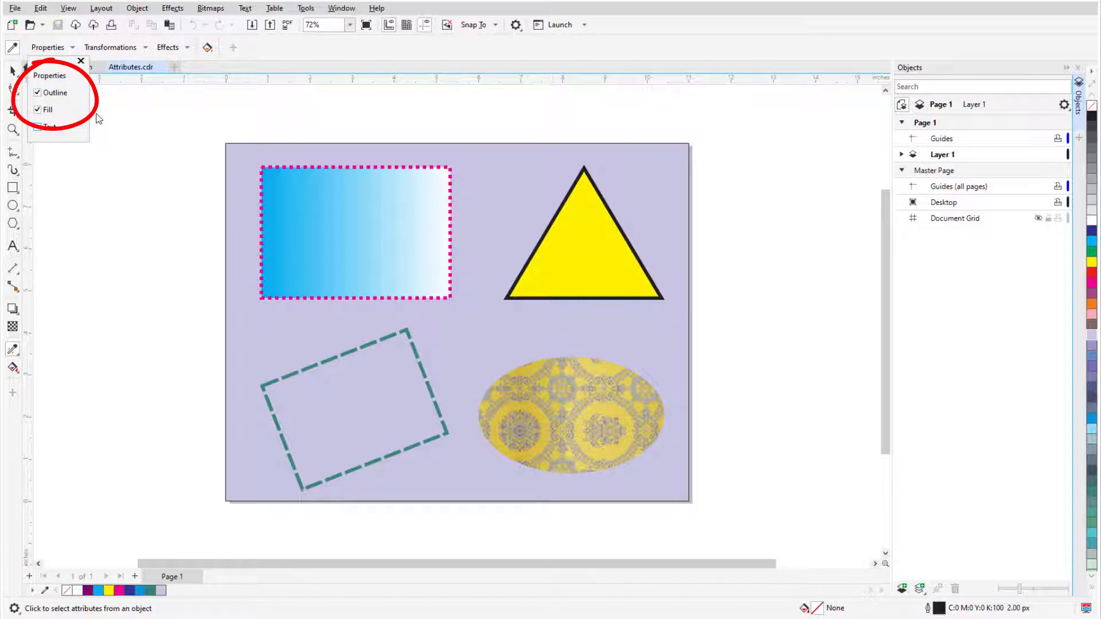
{"action": "left_click", "coordinate": [80, 61]}
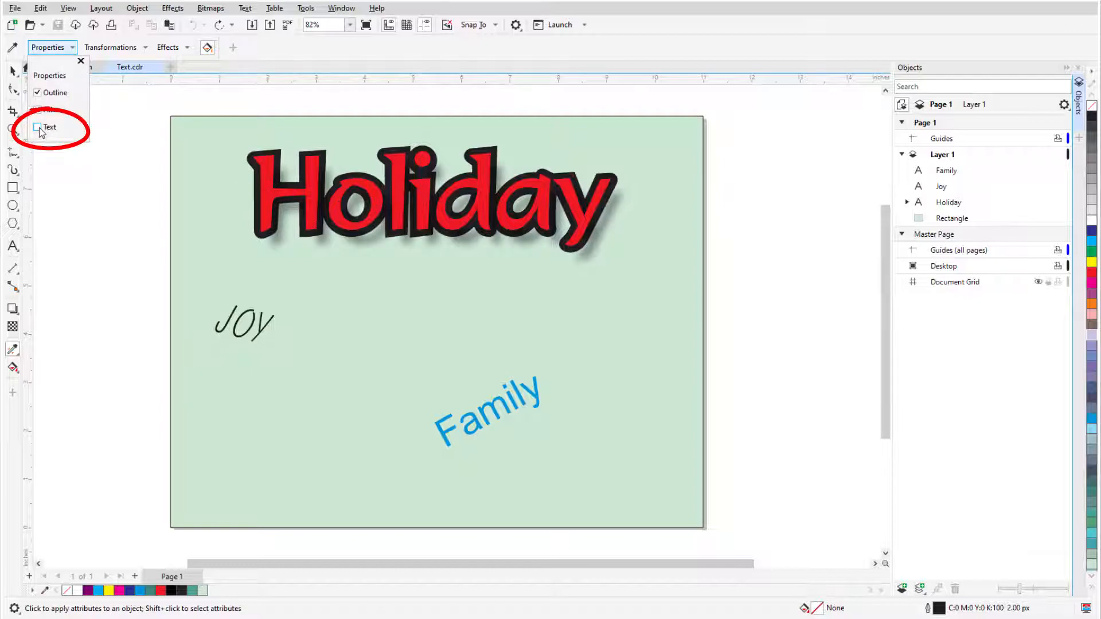
- Include Text and the Contour effect in copied attributes, then move to the hearts document
{"action": "left_click", "coordinate": [37, 127]}
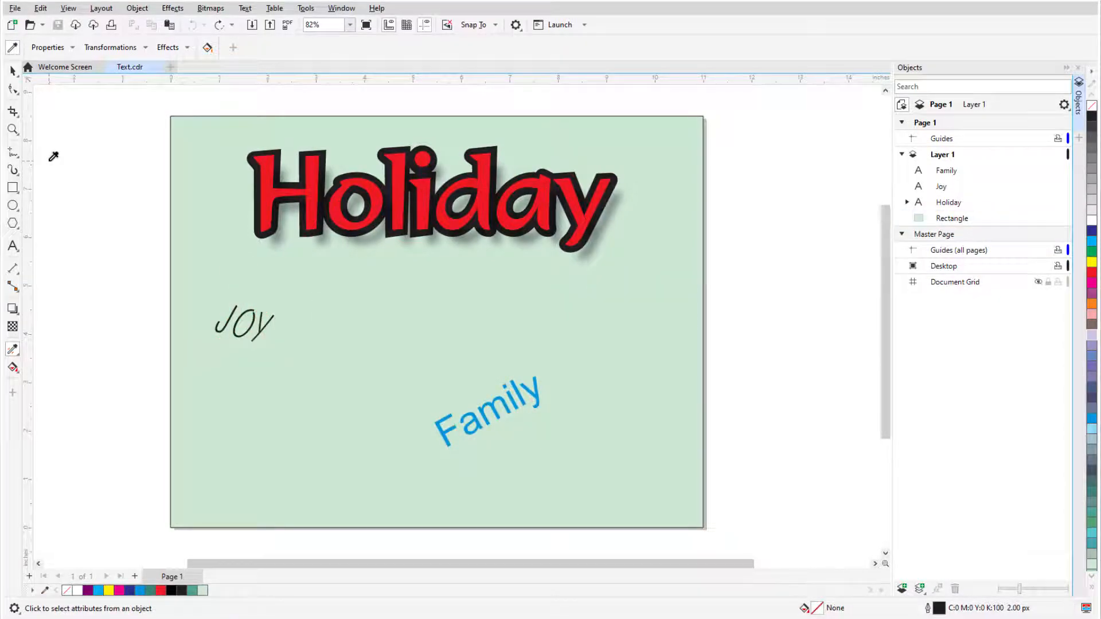
{"action": "mouse_move", "coordinate": [316, 188]}
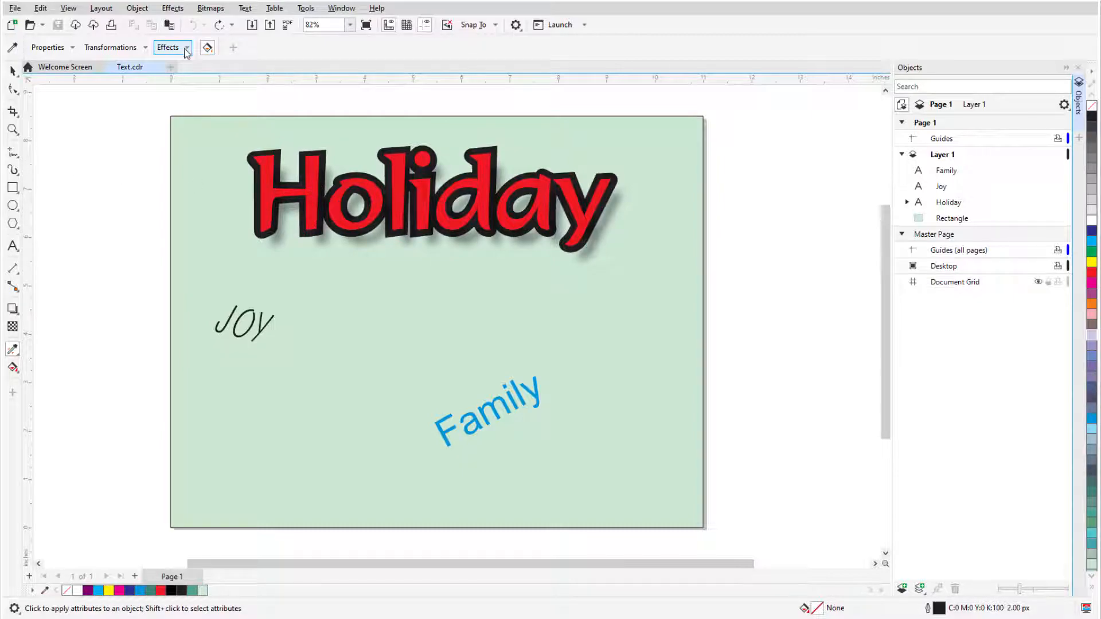
{"action": "left_click", "coordinate": [172, 47]}
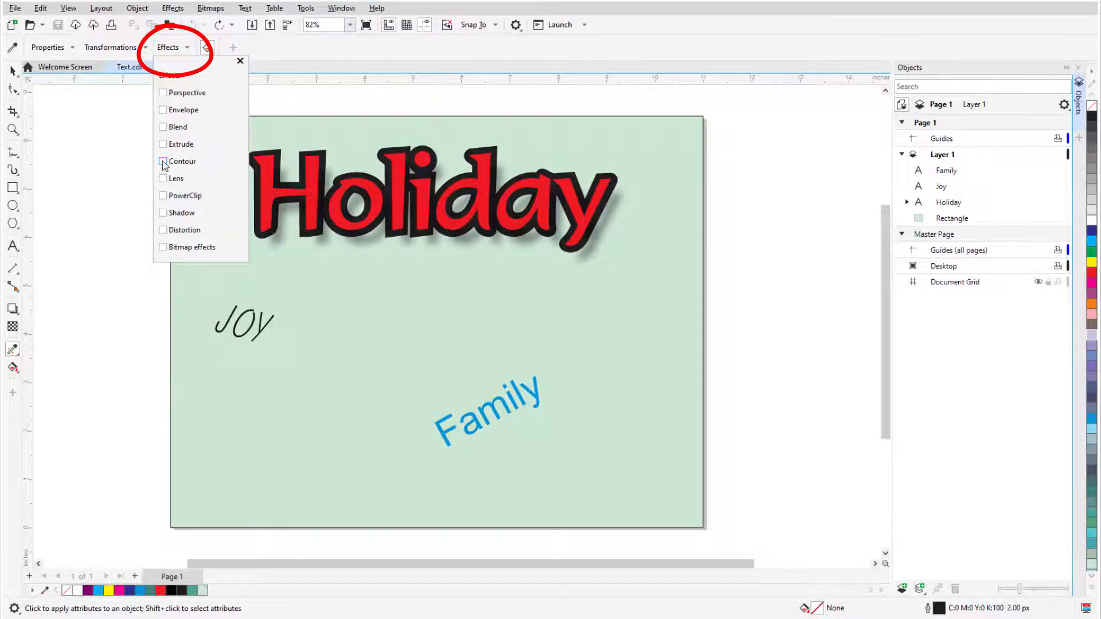
{"action": "left_click", "coordinate": [240, 62]}
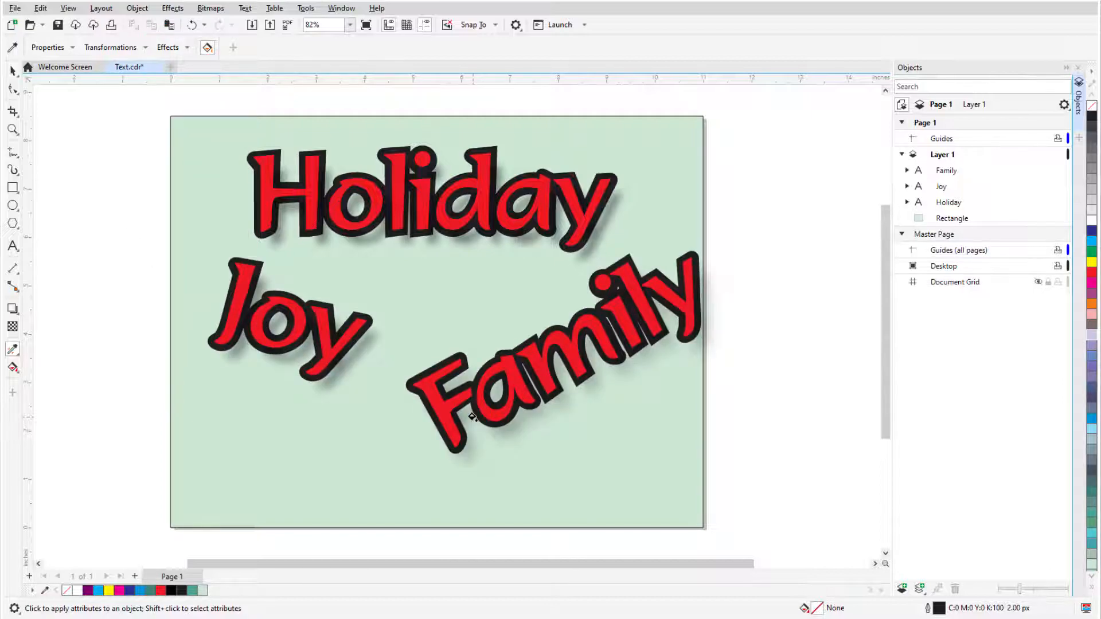
{"action": "left_click", "coordinate": [130, 66]}
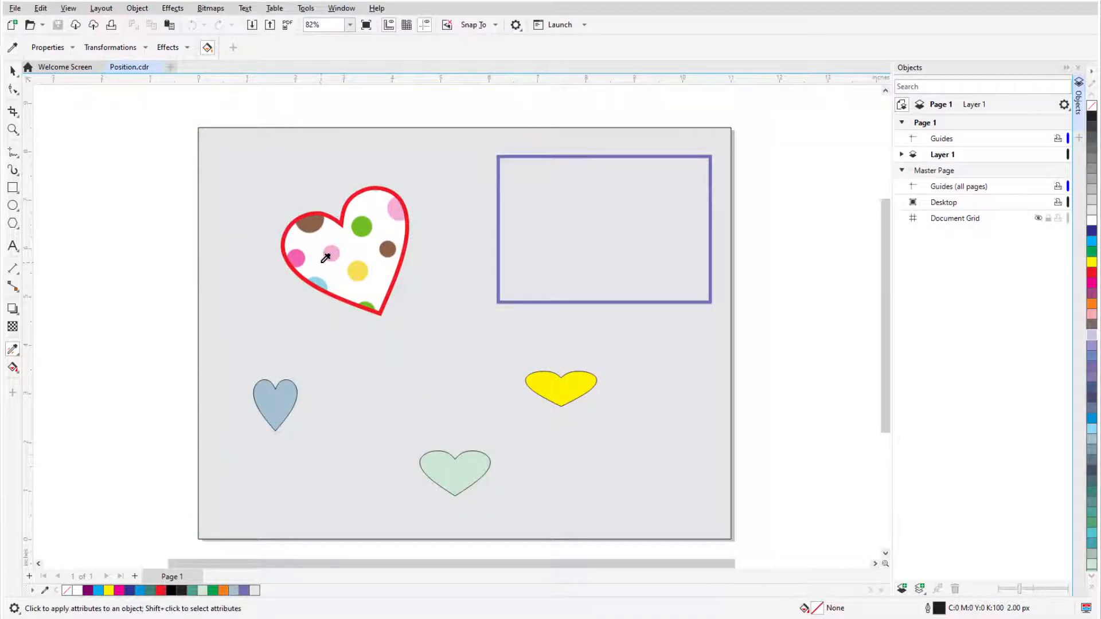
{"action": "mouse_move", "coordinate": [95, 104]}
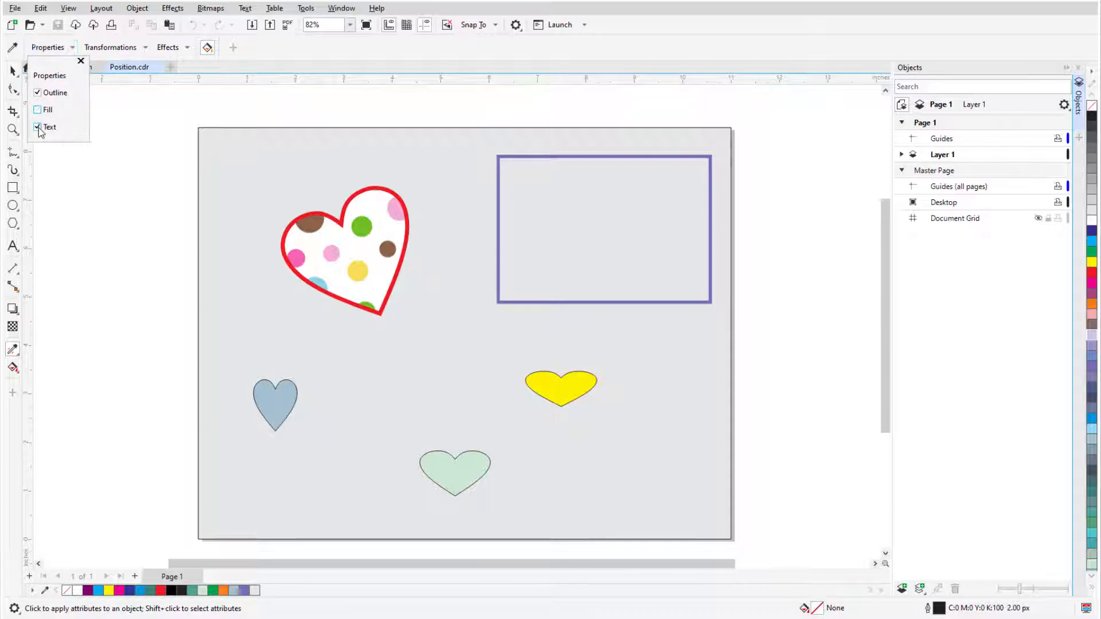
- Set the Attributes Eyedropper properties to copy the outline only
{"action": "left_click", "coordinate": [111, 48]}
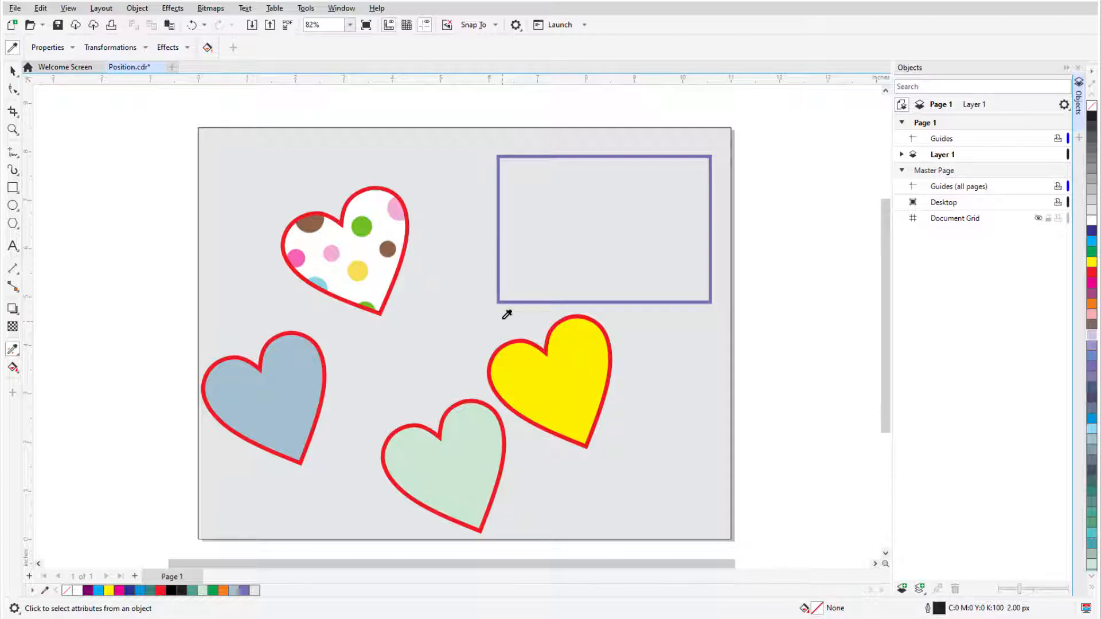
{"action": "mouse_move", "coordinate": [204, 94]}
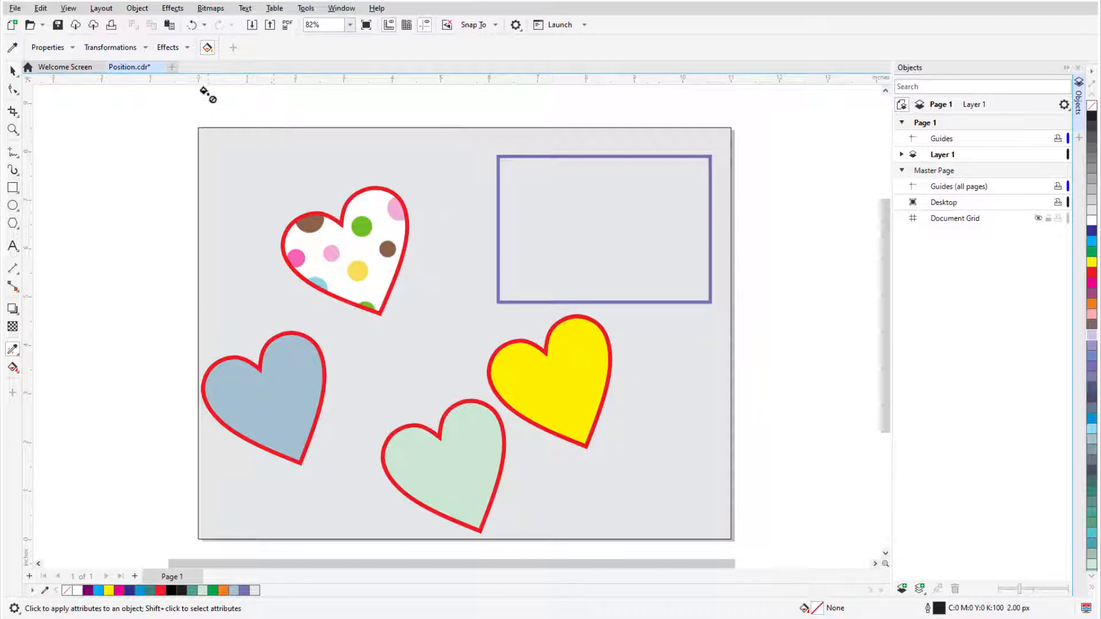
- Copy the Position transformation onto the yellow heart, placing it inside the rectangle
{"action": "left_click", "coordinate": [144, 47]}
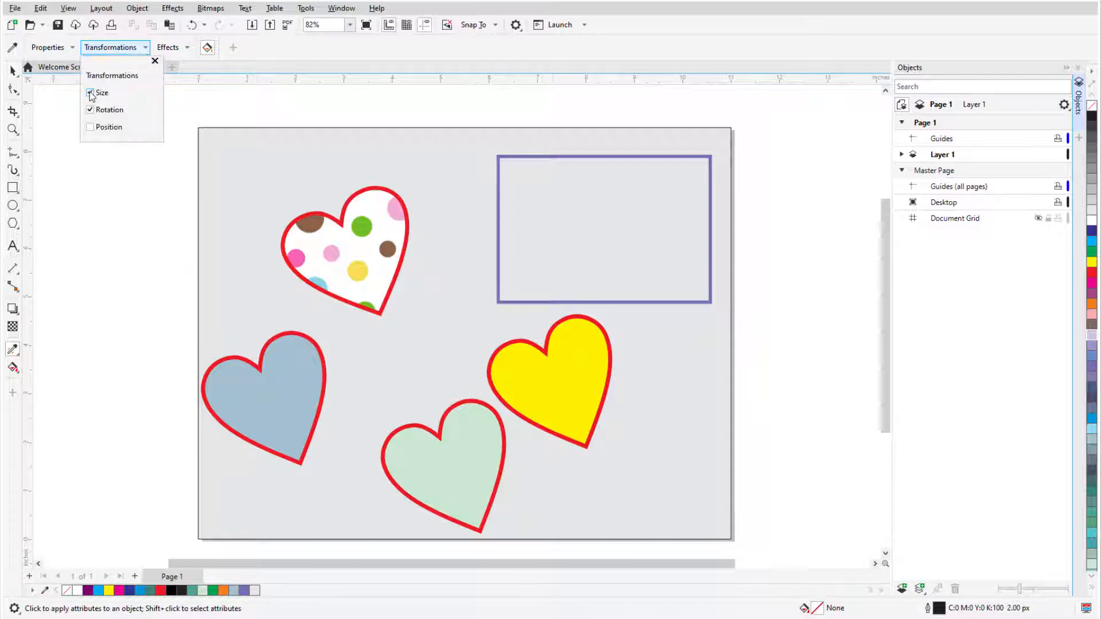
{"action": "left_click", "coordinate": [90, 93]}
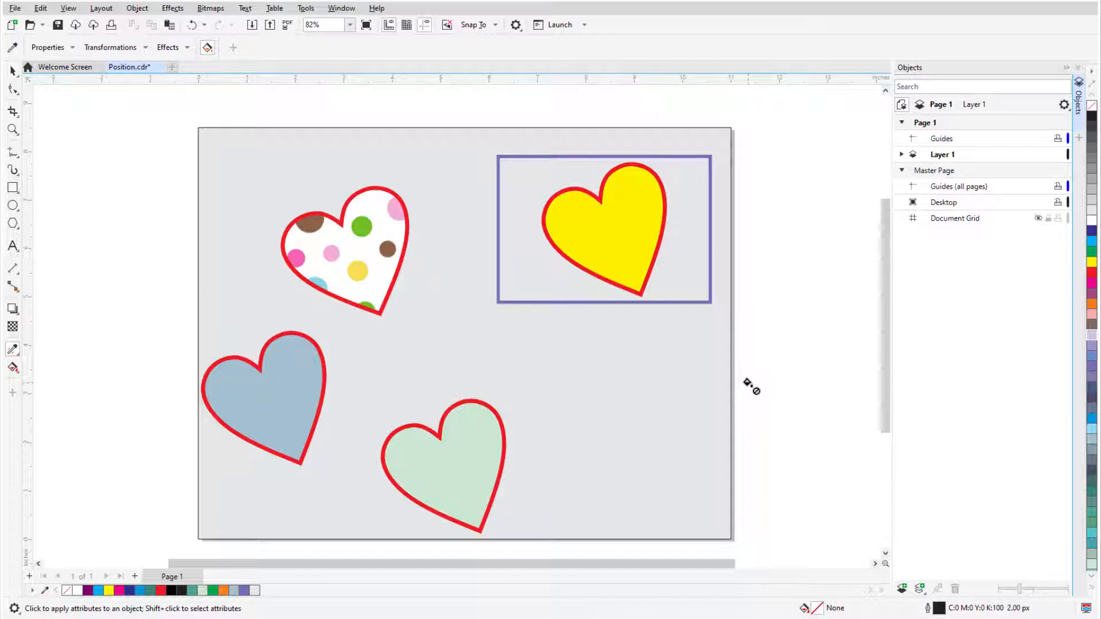
{"action": "left_click", "coordinate": [901, 154]}
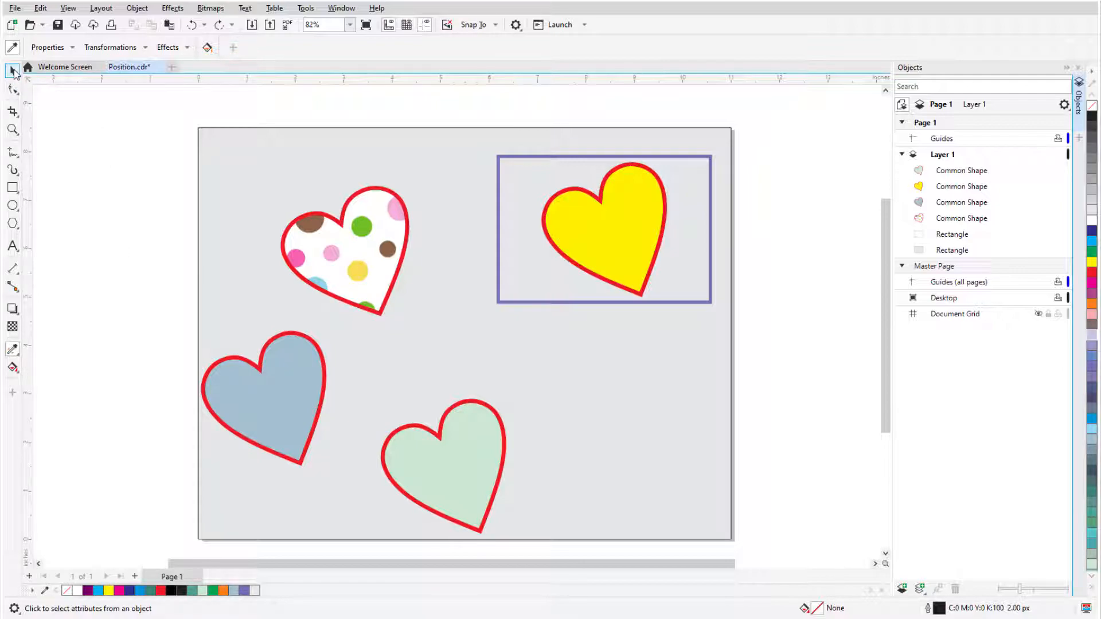
- Drop the polka-dot heart onto the rectangle with Copy All Properties
{"action": "left_click", "coordinate": [344, 250]}
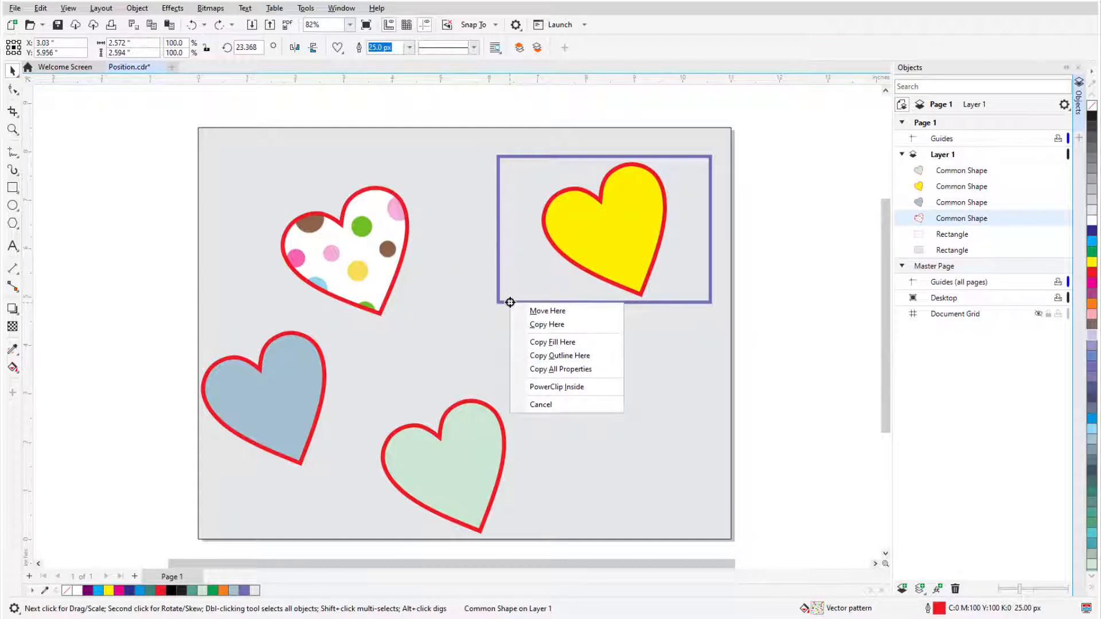
{"action": "mouse_move", "coordinate": [608, 378]}
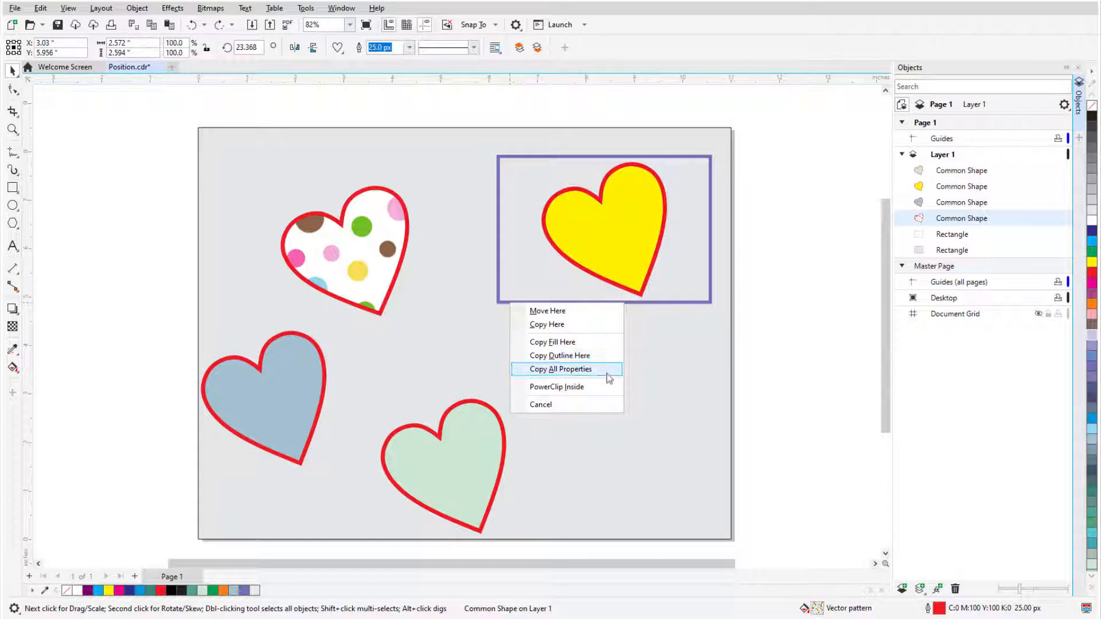
{"action": "left_click", "coordinate": [560, 368]}
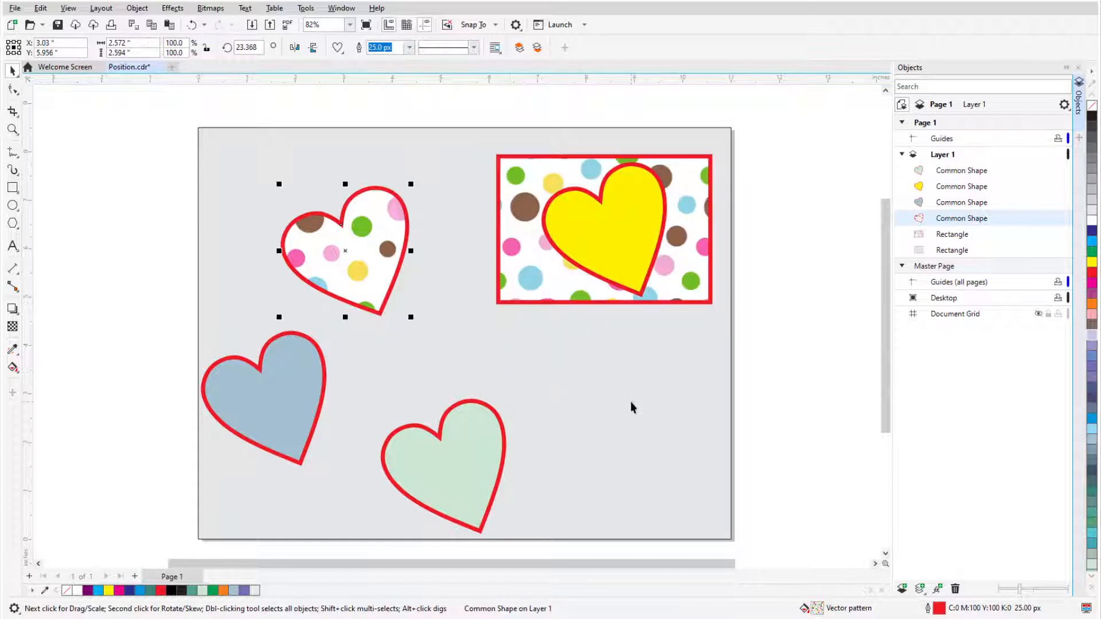